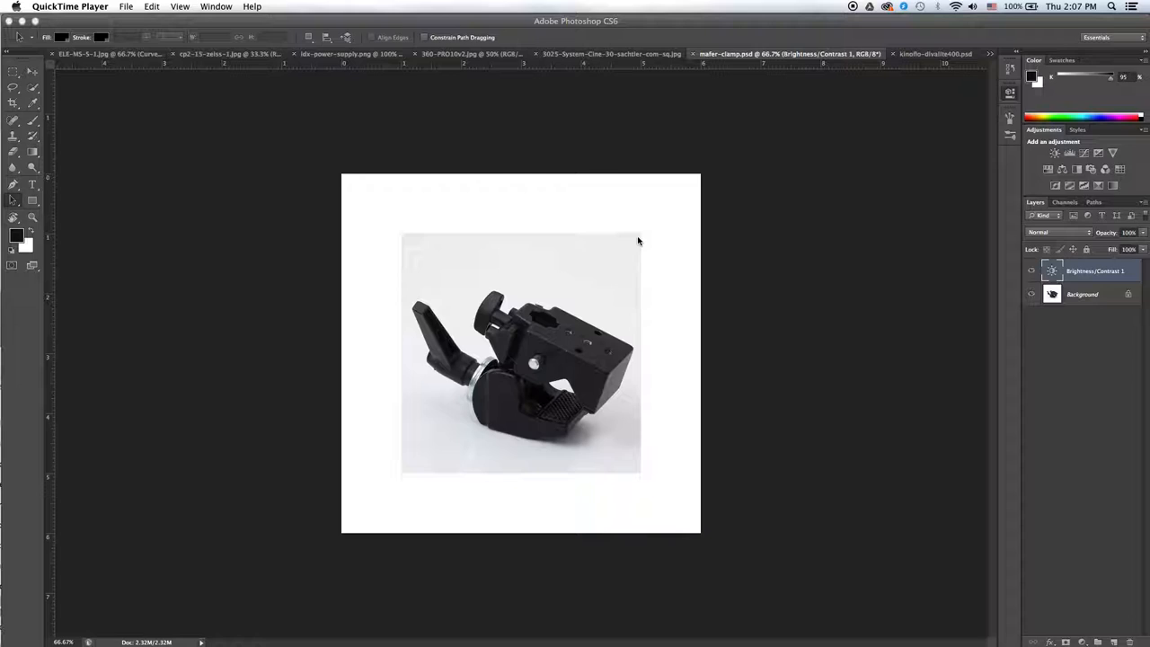
{"action": "mouse_move", "coordinate": [636, 255]}
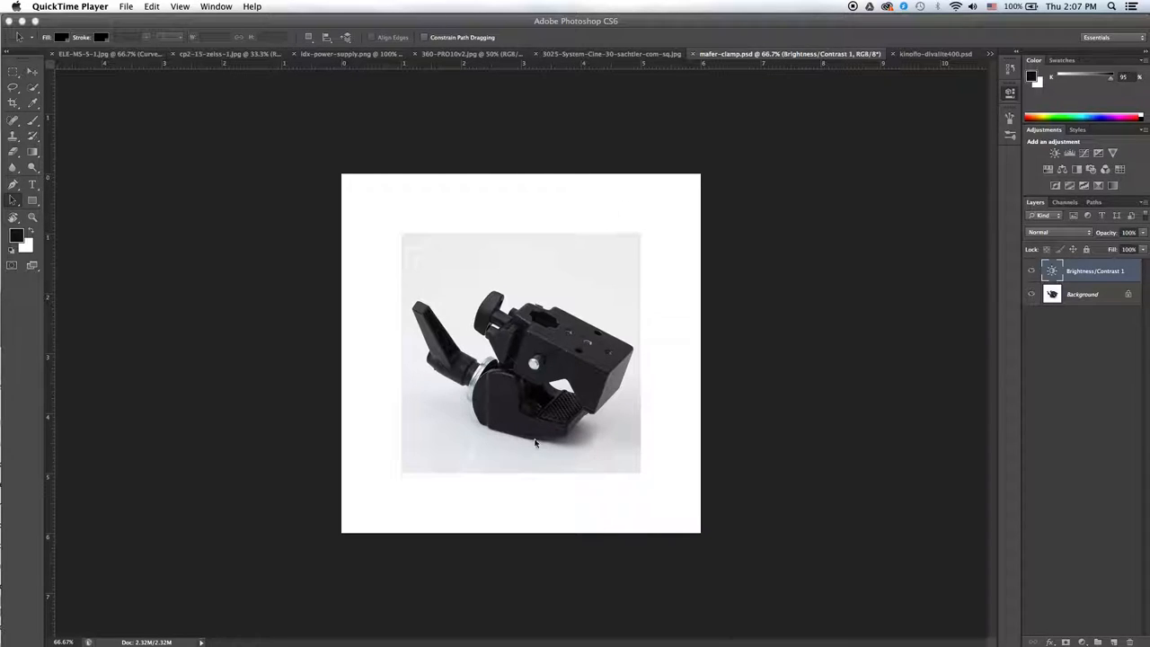
- Switch to the fluorescent light photo document
{"action": "left_click", "coordinate": [887, 54]}
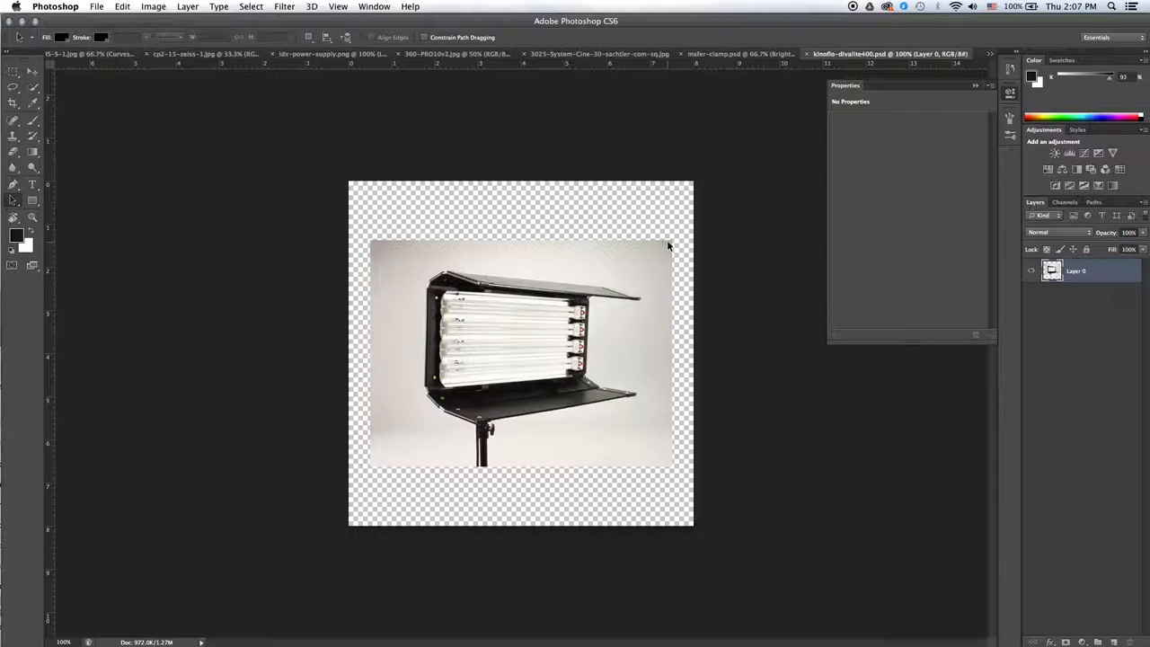
{"action": "mouse_move", "coordinate": [459, 323]}
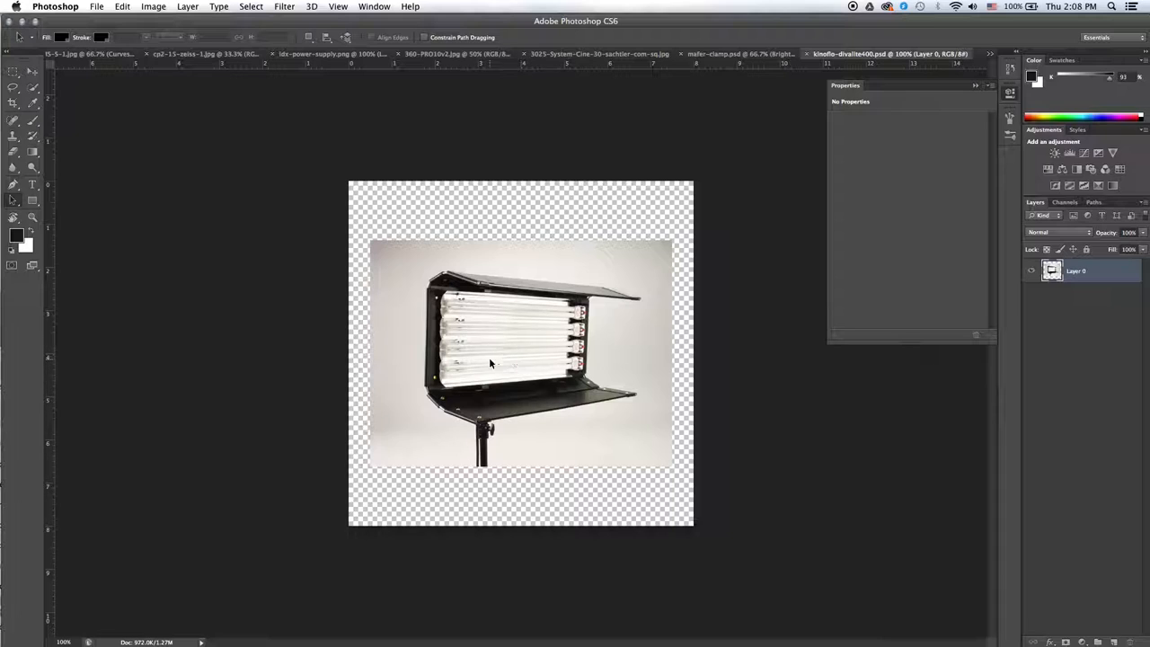
{"action": "mouse_move", "coordinate": [763, 106]}
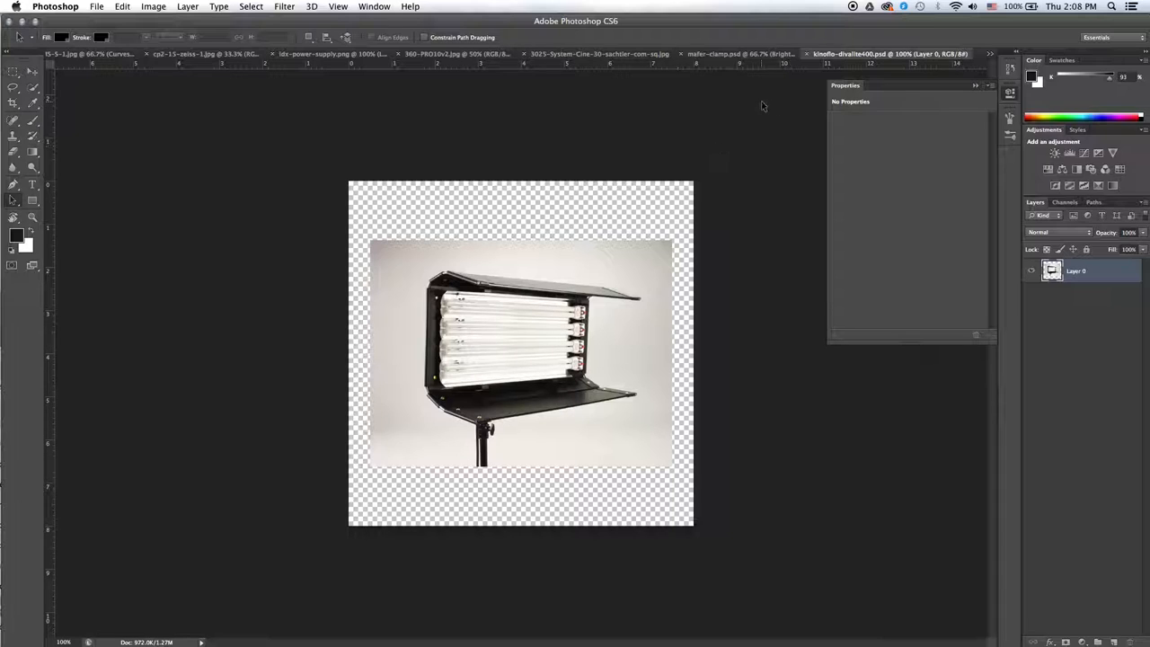
{"action": "mouse_move", "coordinate": [736, 54]}
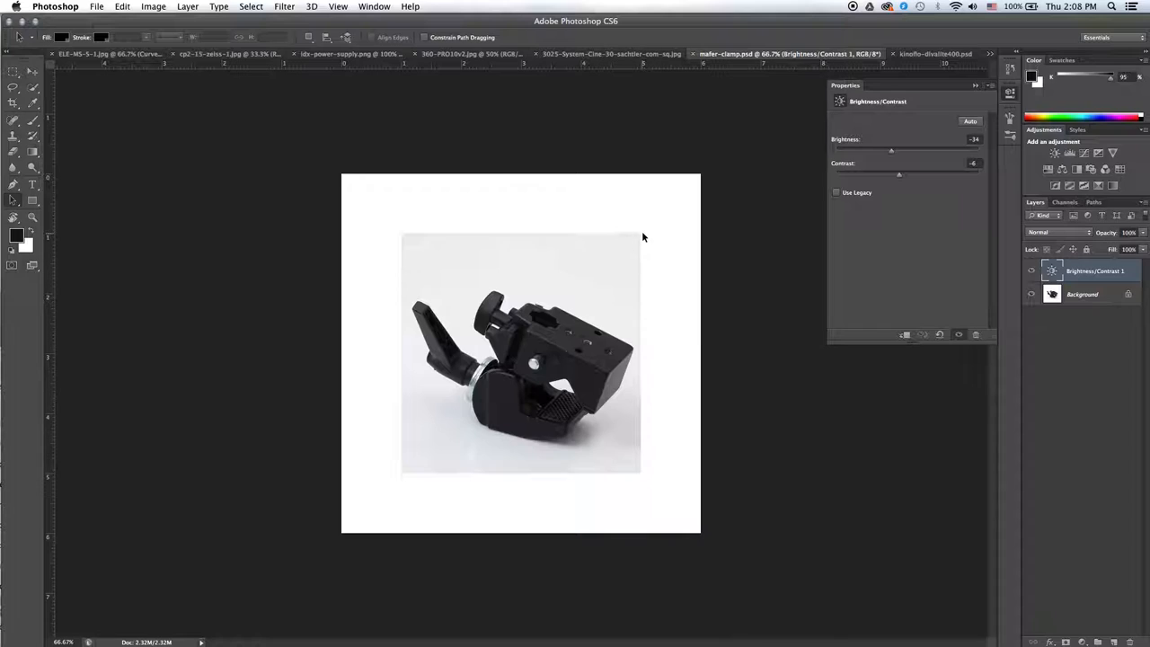
{"action": "mouse_move", "coordinate": [611, 233]}
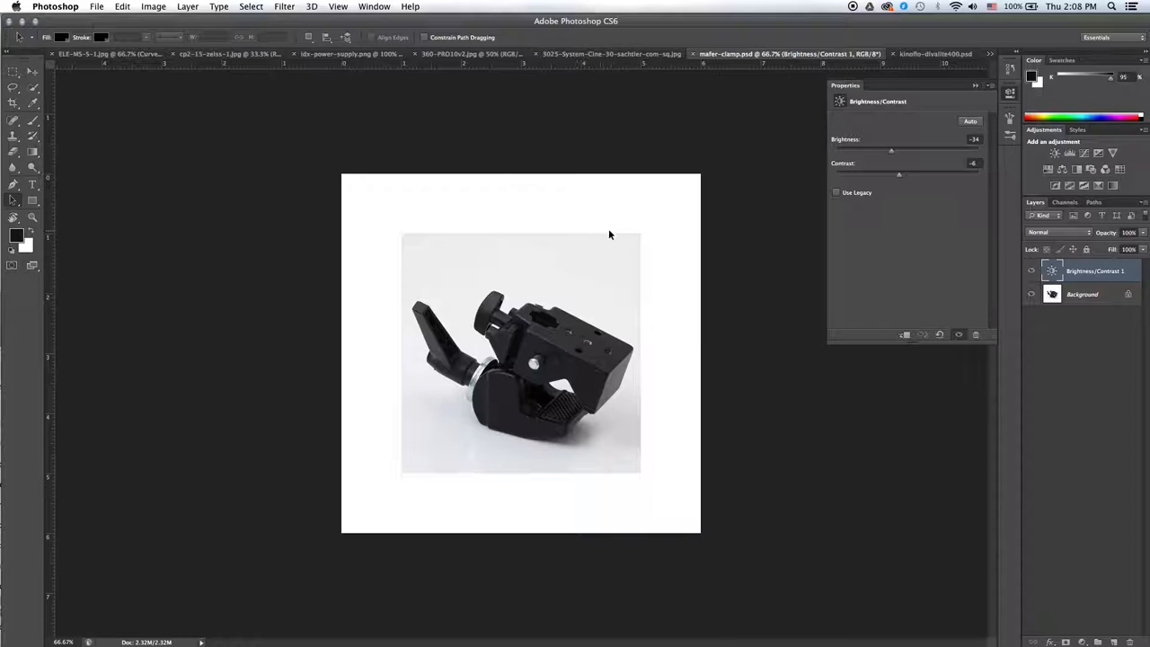
{"action": "mouse_move", "coordinate": [611, 409]}
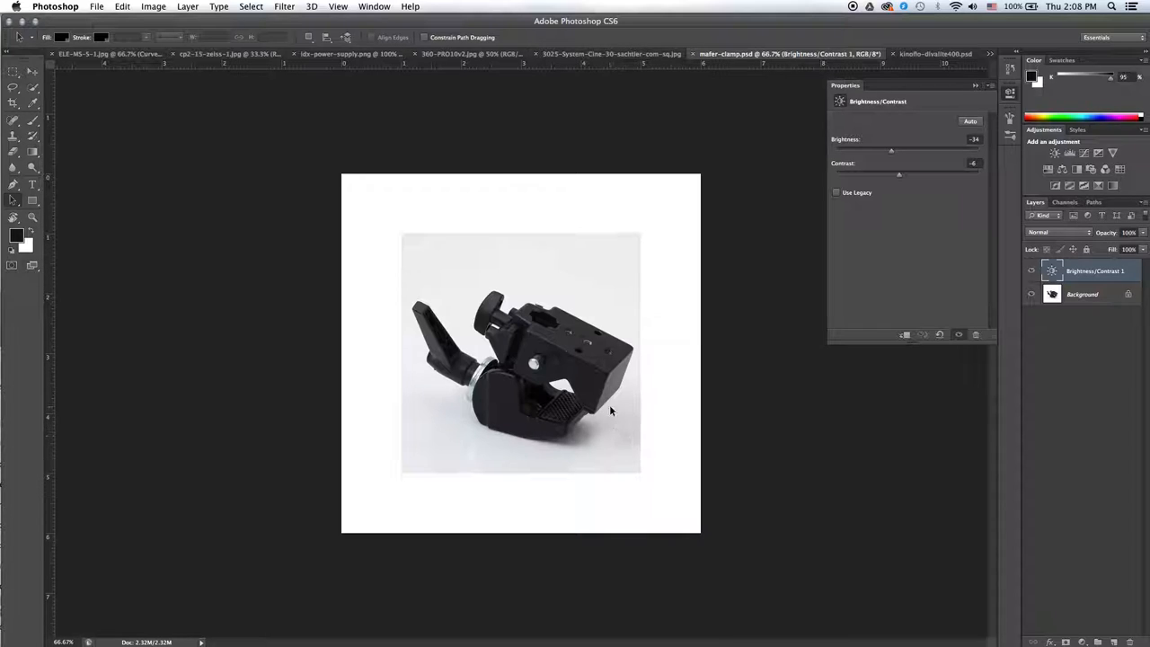
{"action": "mouse_move", "coordinate": [639, 436]}
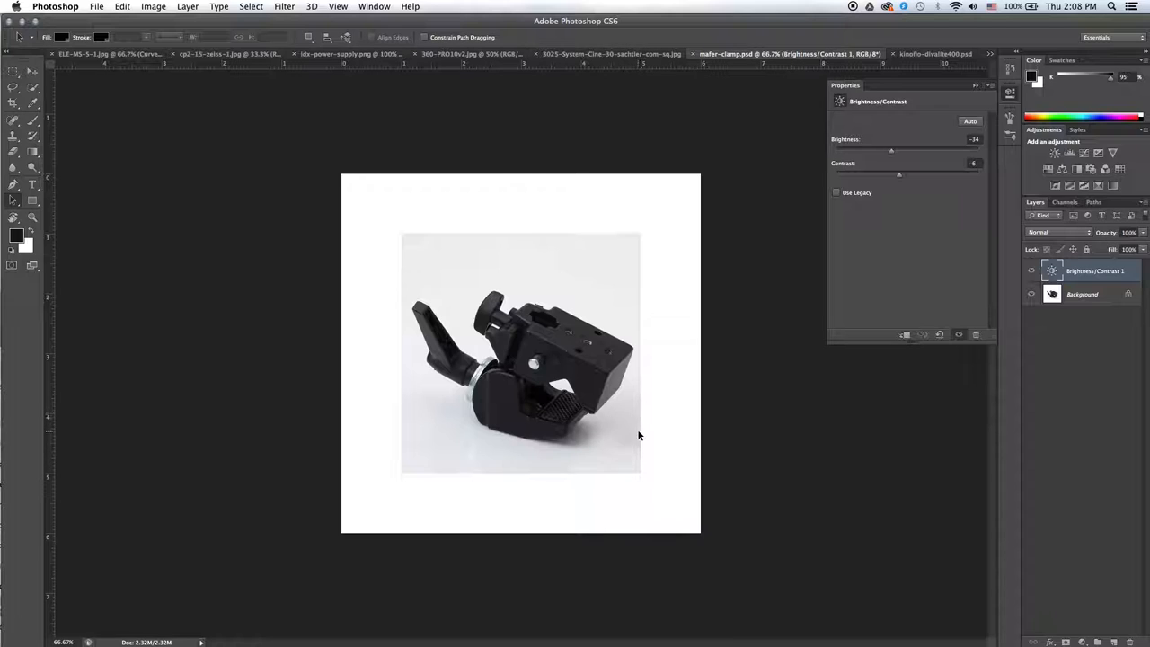
{"action": "mouse_move", "coordinate": [753, 546]}
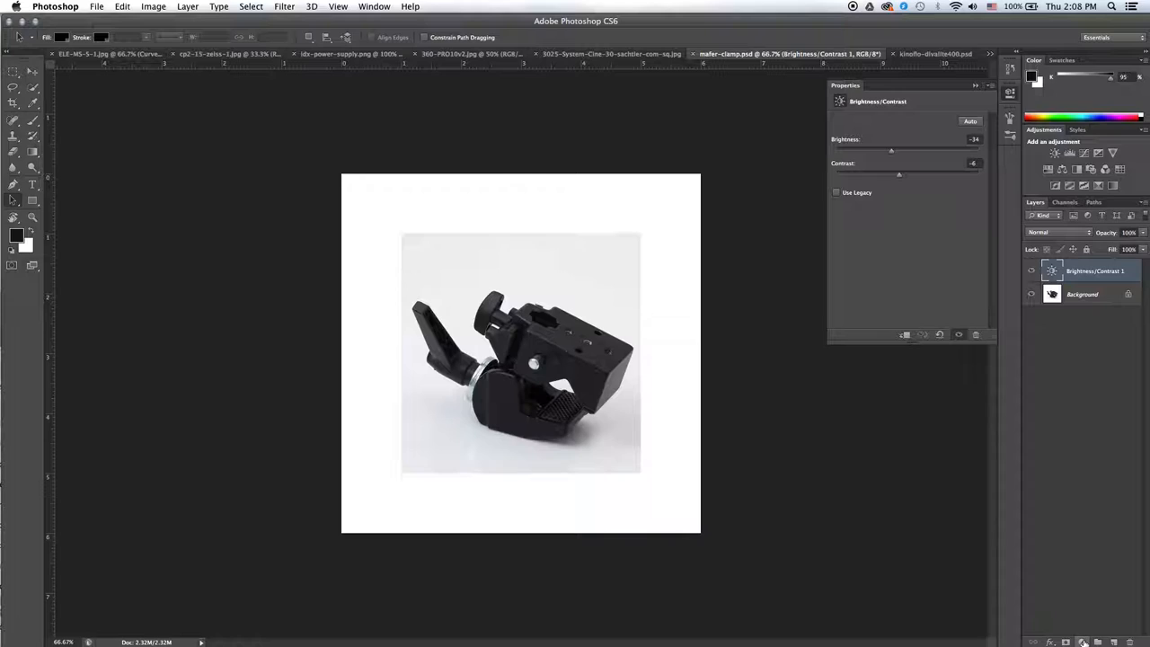
{"action": "mouse_move", "coordinate": [1081, 641]}
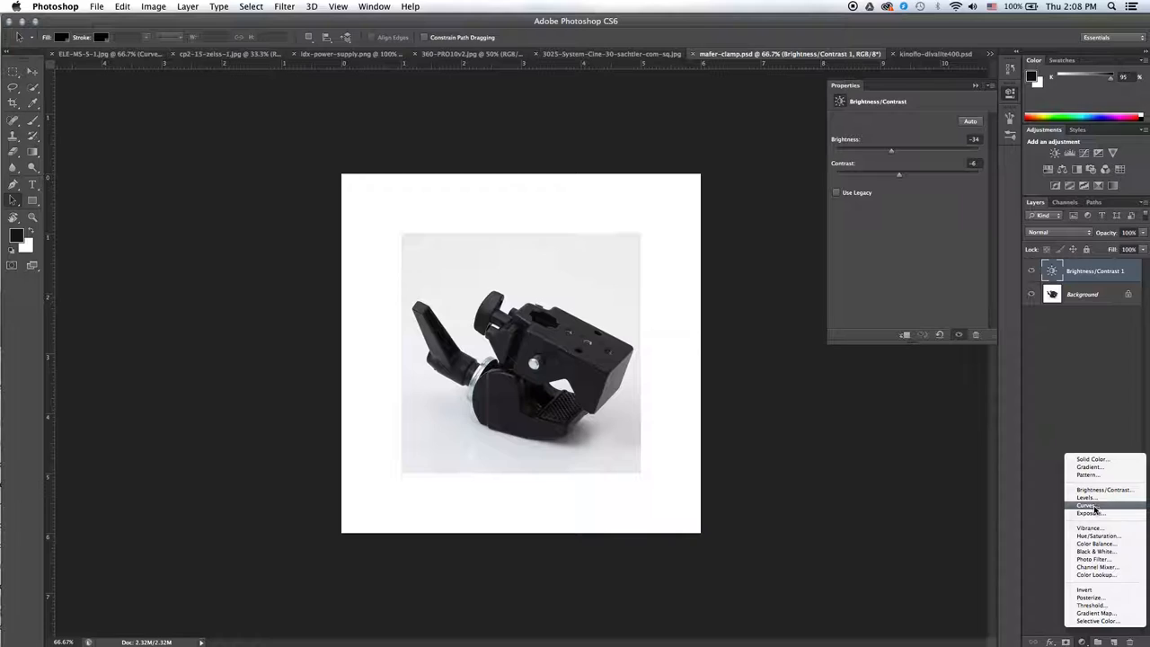
- Add a Curves adjustment layer to the clamp photo and whiten its background
{"action": "left_click", "coordinate": [1087, 505]}
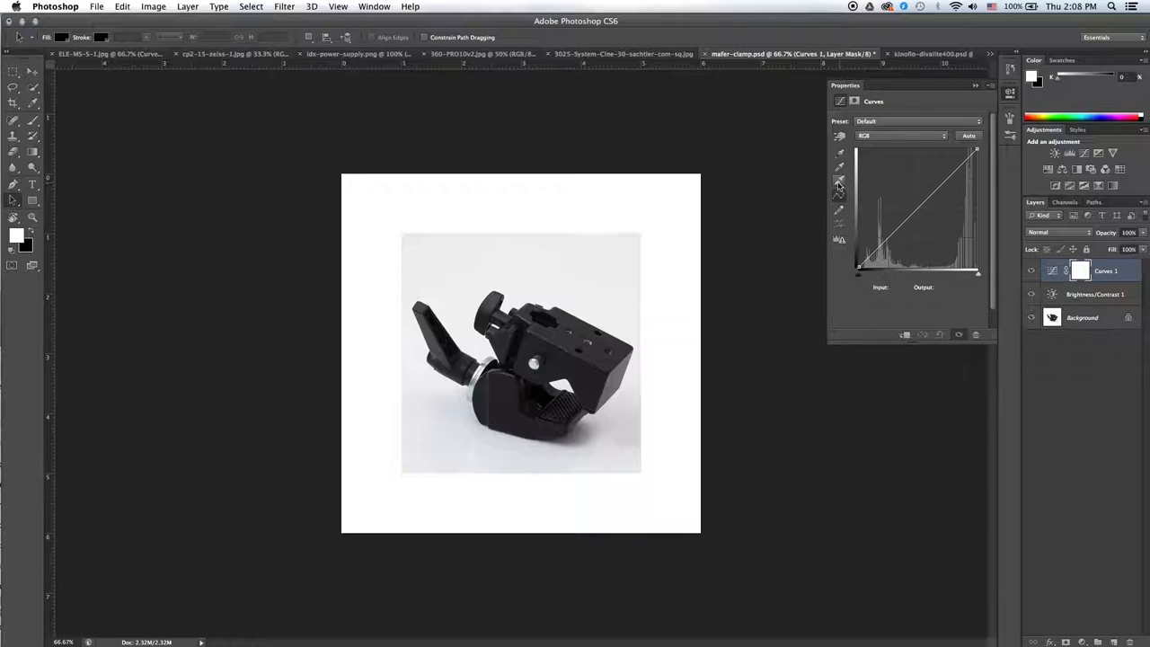
{"action": "mouse_move", "coordinate": [837, 181]}
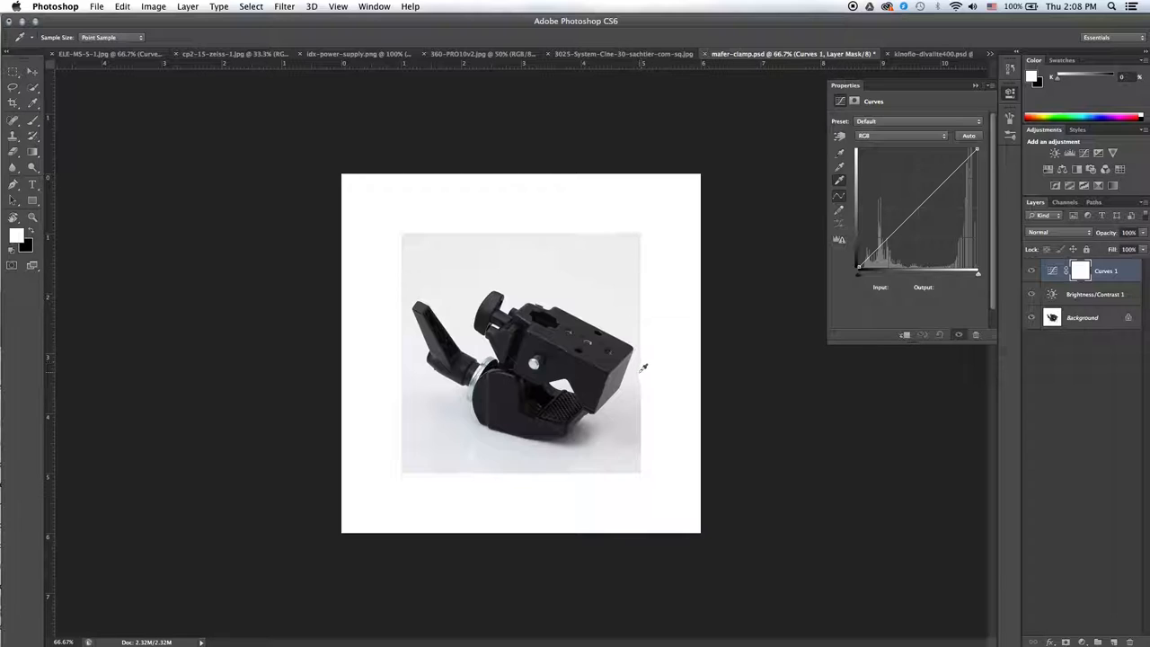
{"action": "mouse_move", "coordinate": [655, 244]}
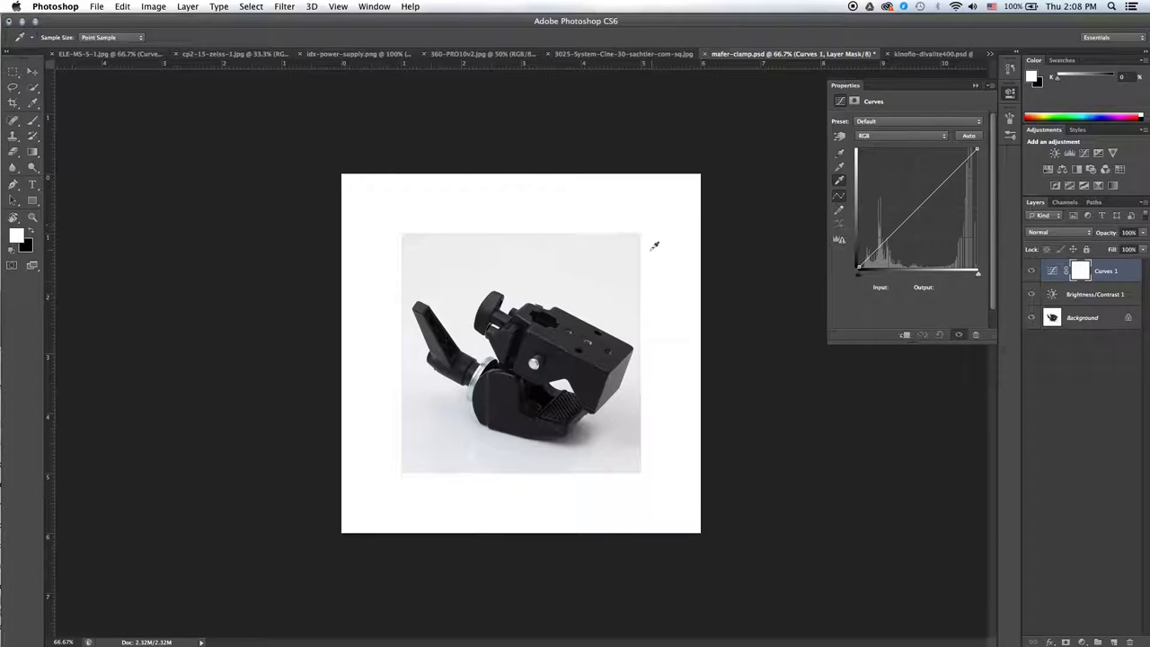
{"action": "mouse_move", "coordinate": [643, 423]}
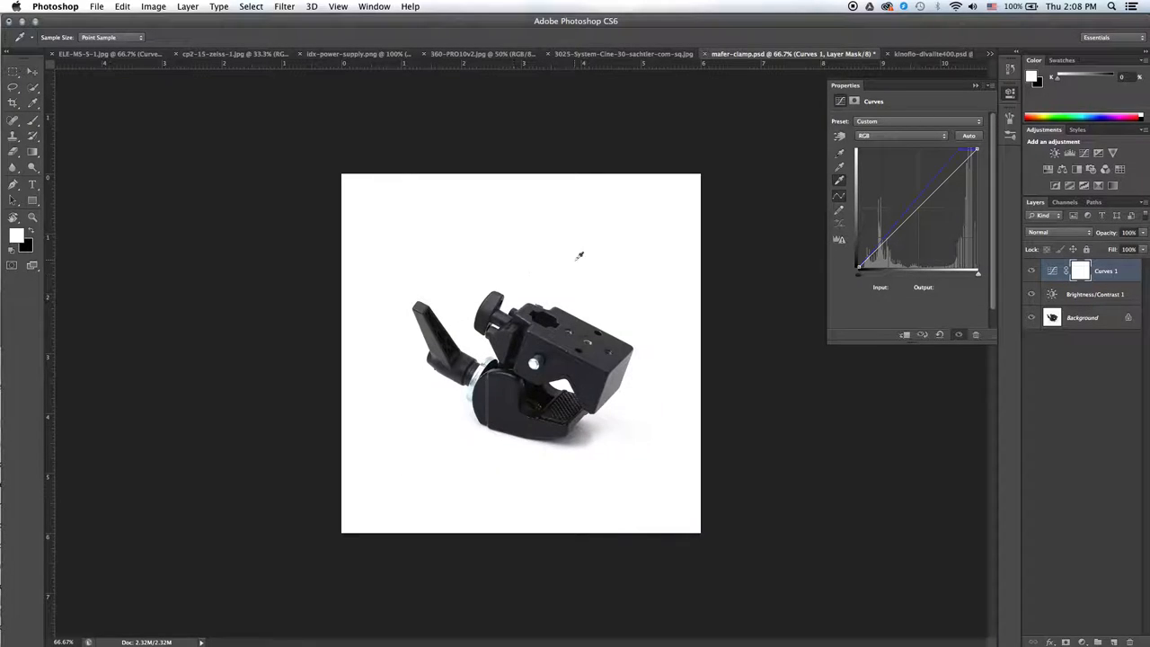
{"action": "mouse_move", "coordinate": [653, 291]}
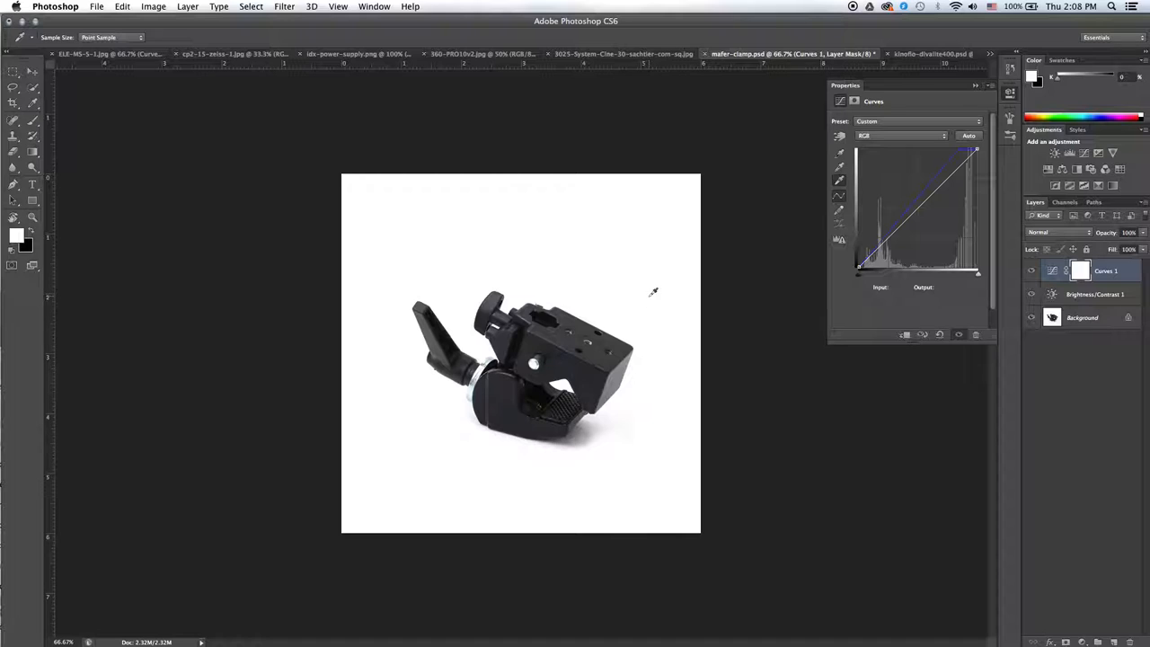
{"action": "left_click", "coordinate": [12, 72]}
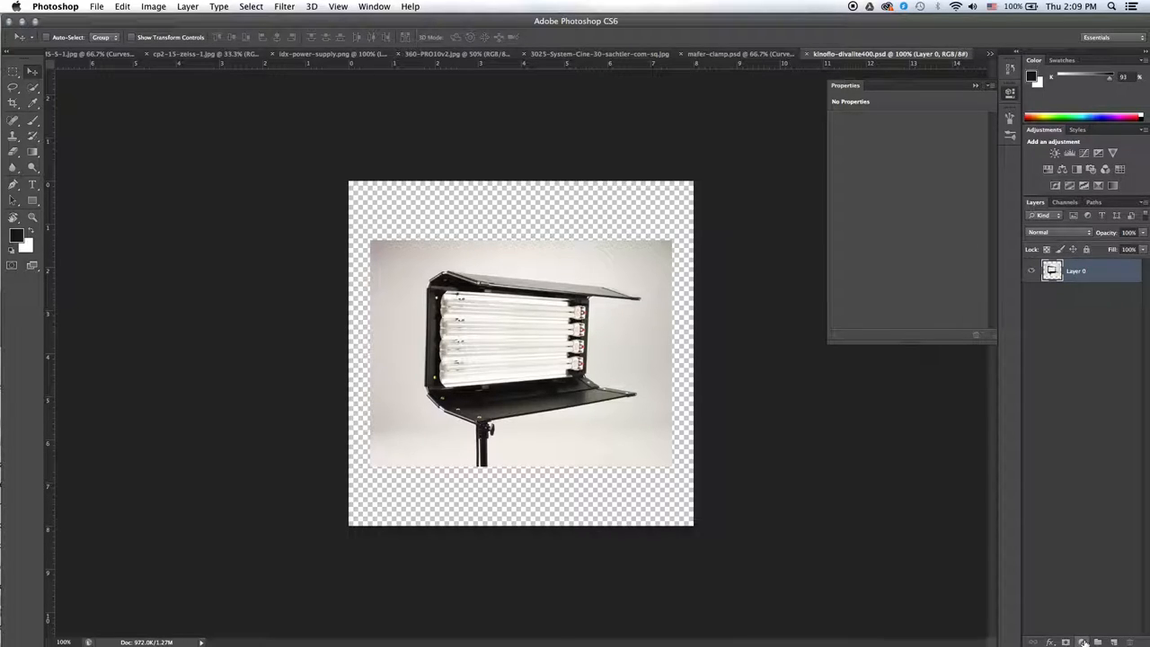
{"action": "mouse_move", "coordinate": [1085, 642]}
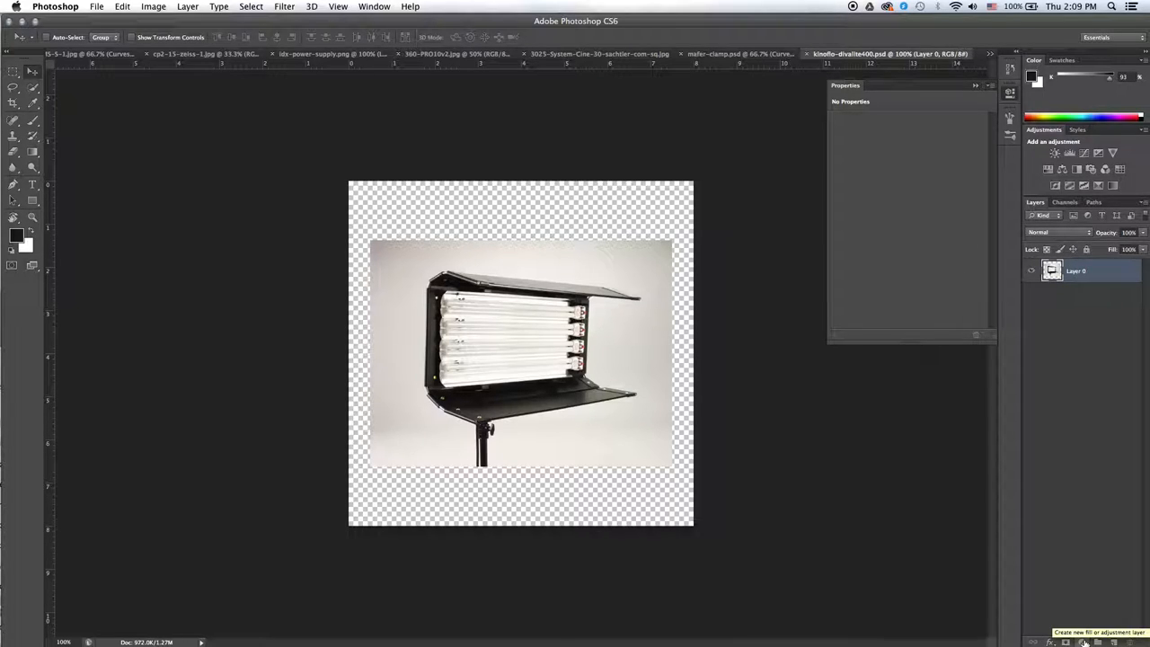
- Add a Curves adjustment layer above the light photo's image layer
{"action": "left_click", "coordinate": [1081, 641]}
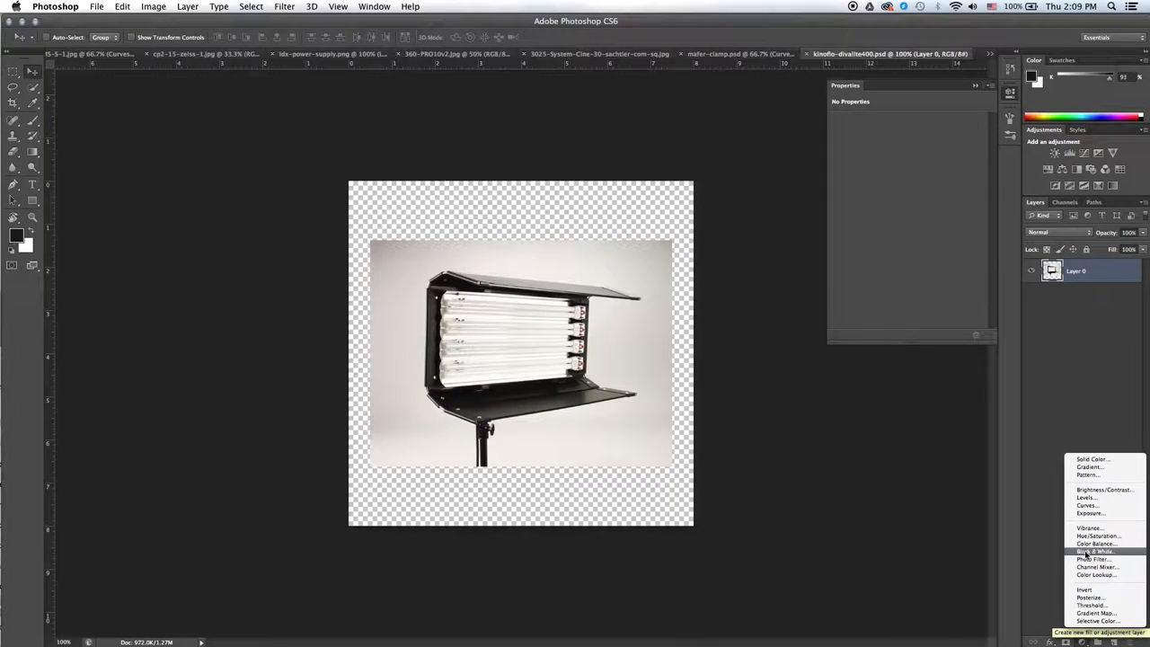
{"action": "left_click", "coordinate": [1087, 503]}
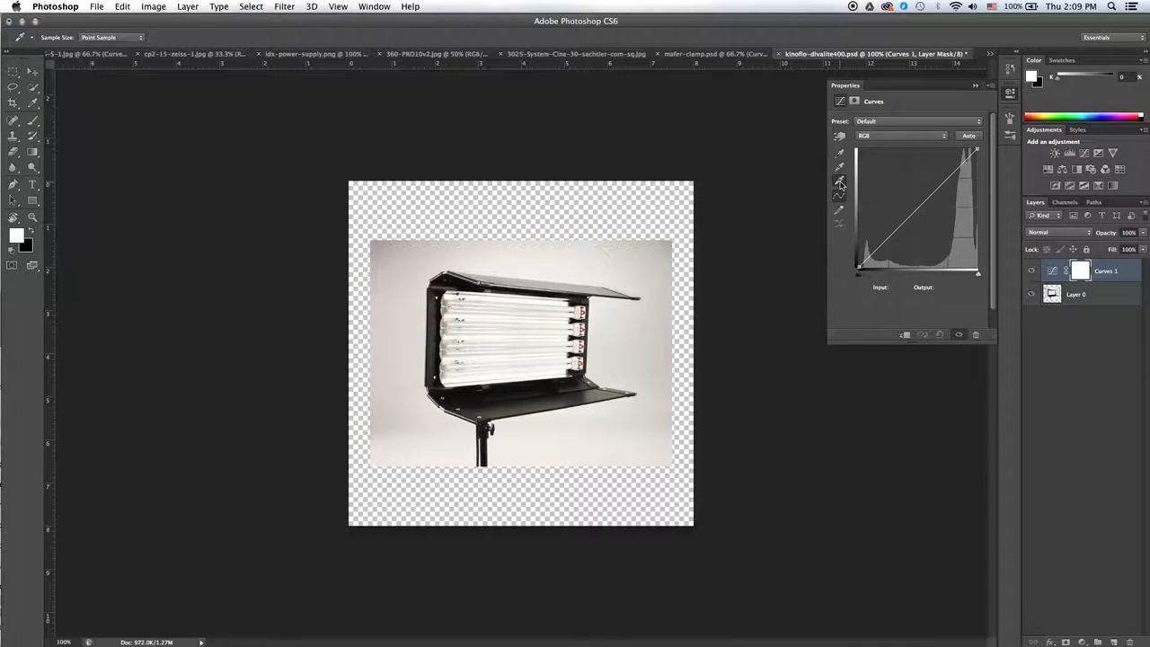
{"action": "mouse_move", "coordinate": [676, 237]}
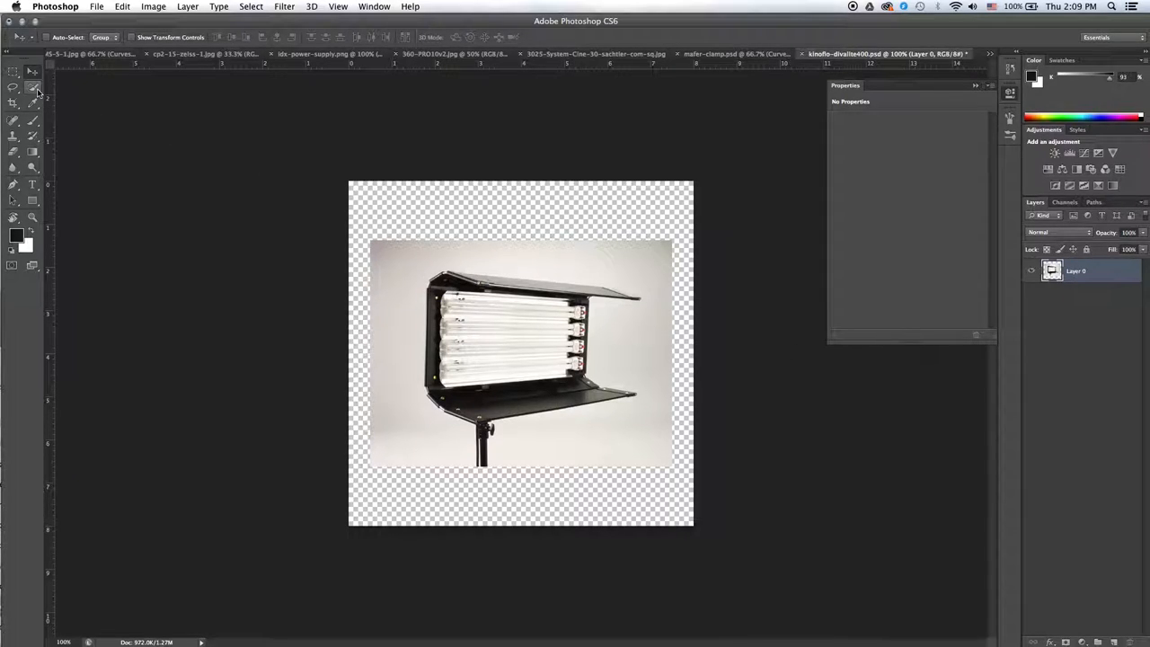
{"action": "mouse_move", "coordinate": [33, 88]}
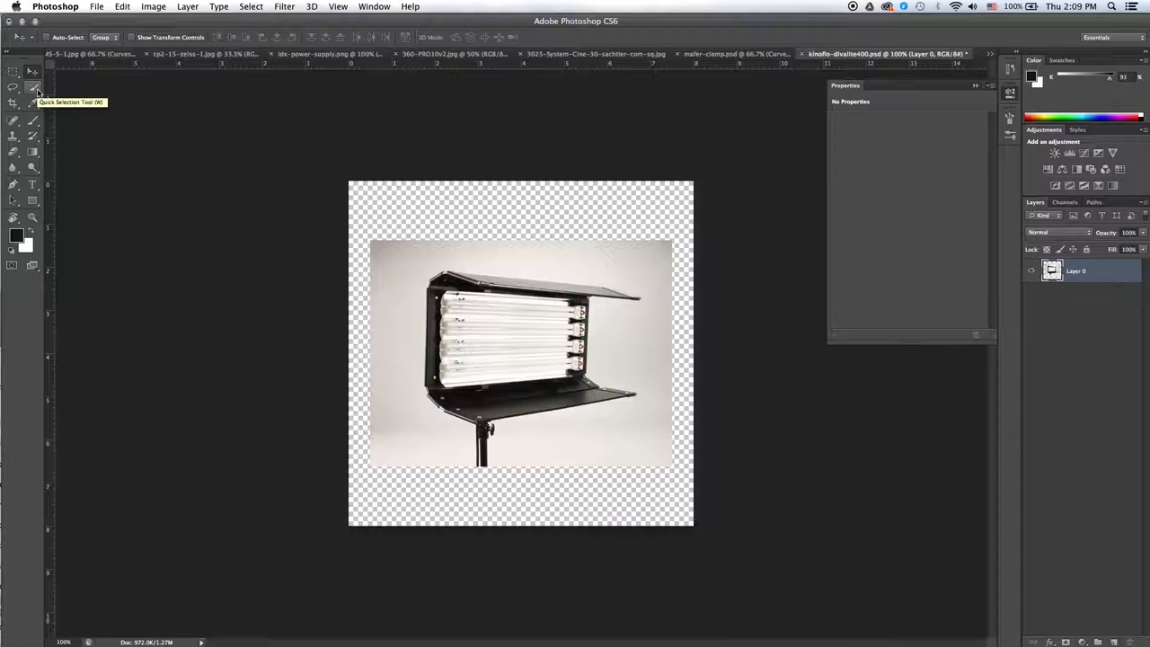
- Brush-select the off-white background around the fluorescent light
{"action": "left_click", "coordinate": [32, 86]}
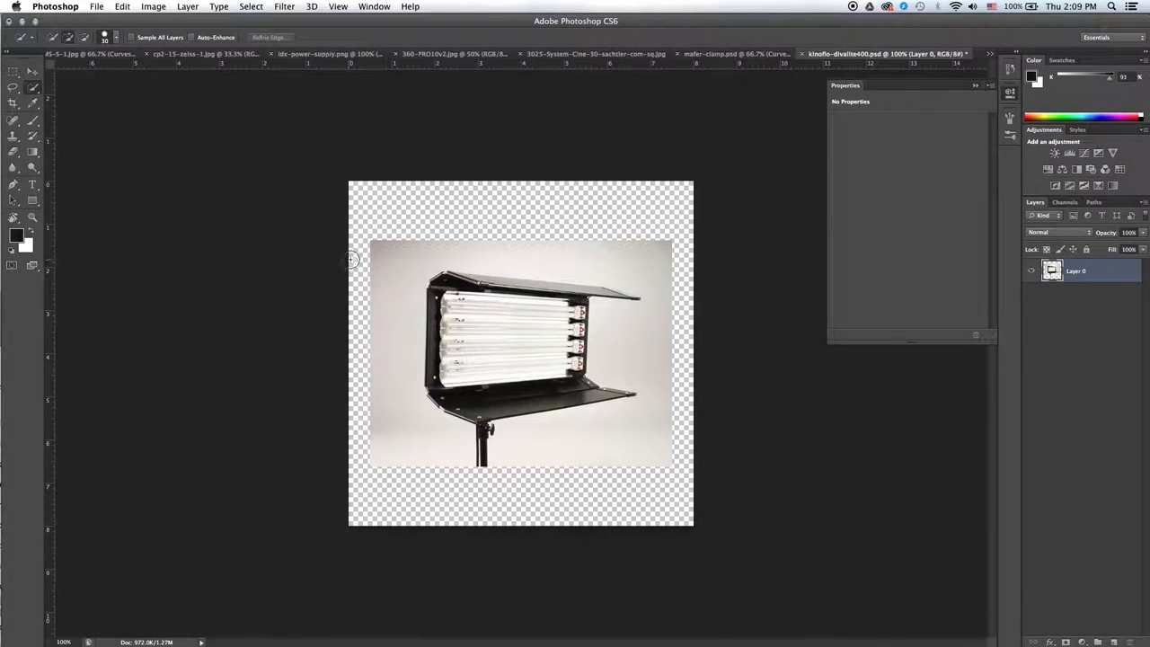
{"action": "left_click_drag", "start_coordinate": [350, 259], "coordinate": [510, 250]}
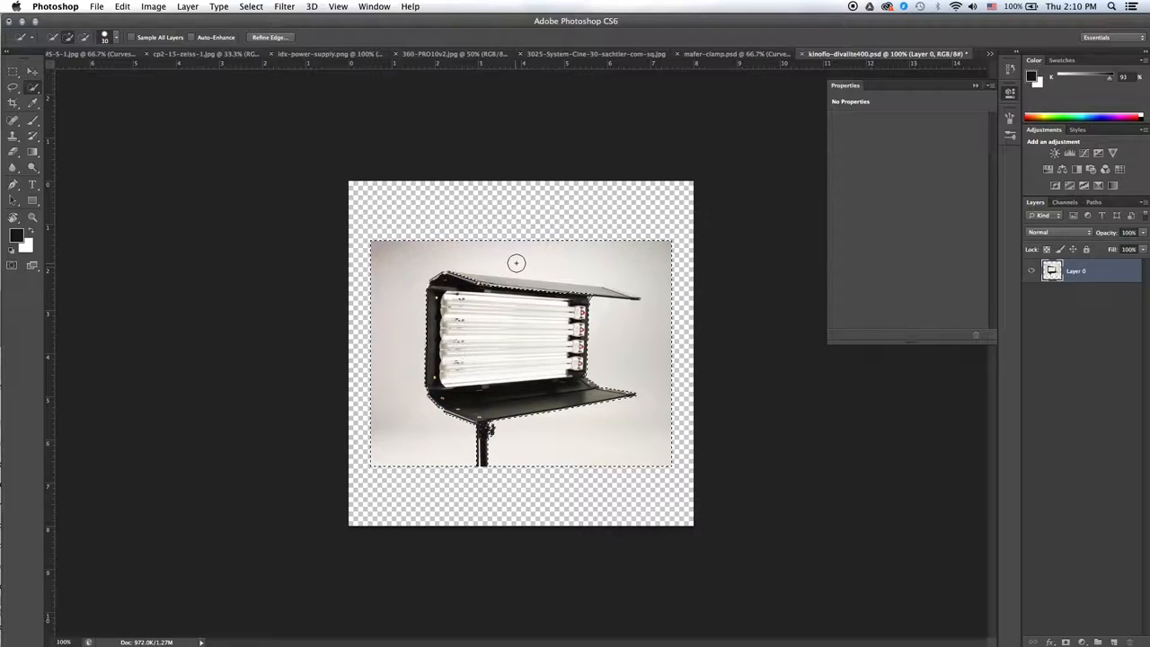
{"action": "mouse_move", "coordinate": [467, 263]}
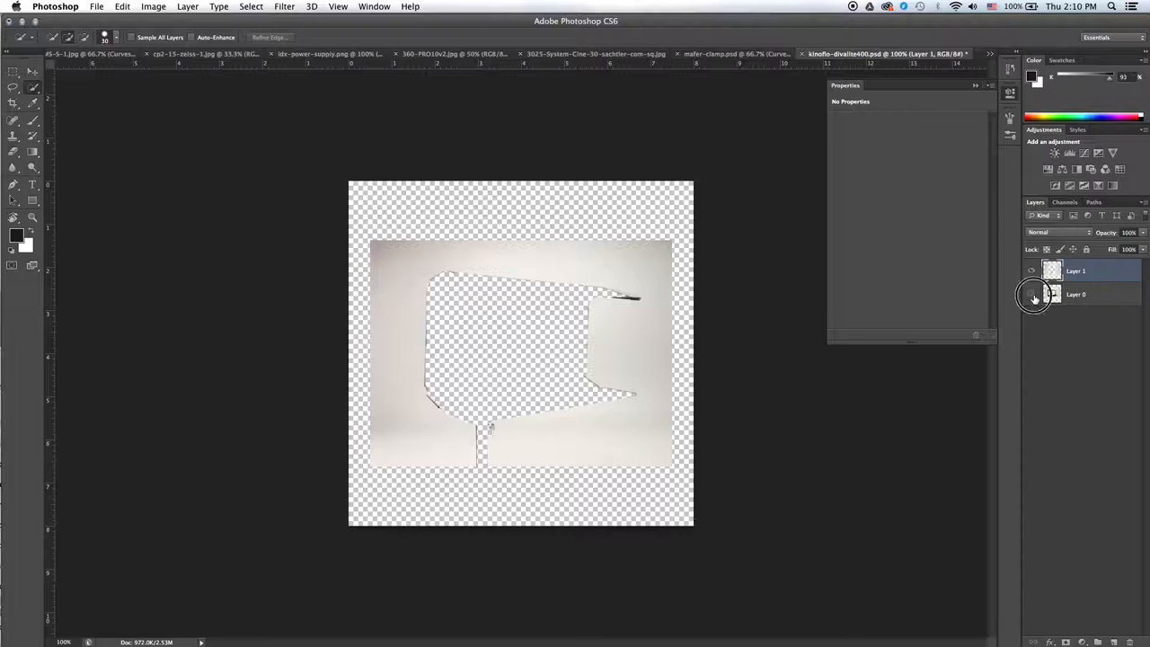
- Show Layer 0 again beneath the backdrop layer and target Layer 1
{"action": "left_click", "coordinate": [1031, 270]}
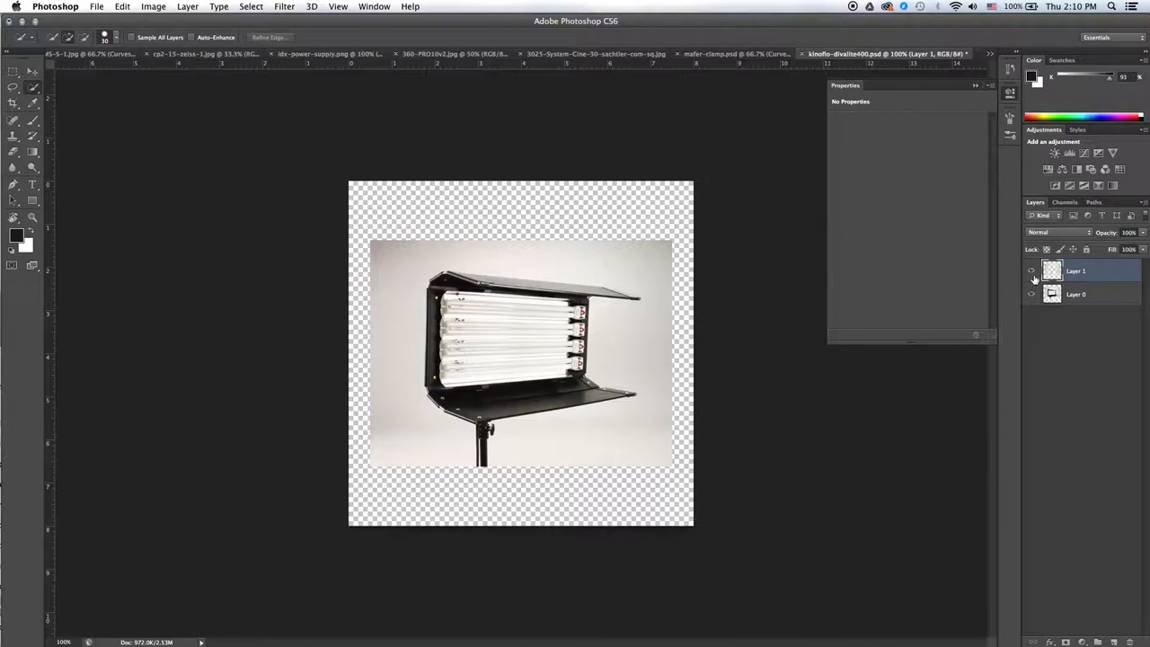
{"action": "left_click", "coordinate": [1074, 295]}
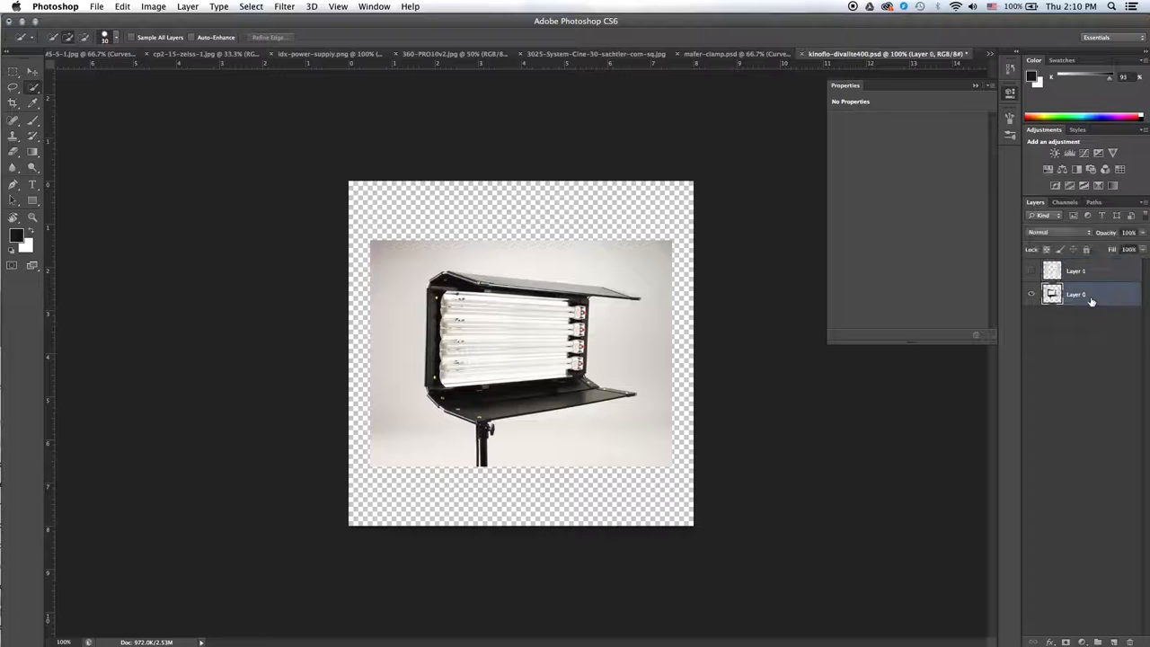
{"action": "left_click", "coordinate": [1074, 295]}
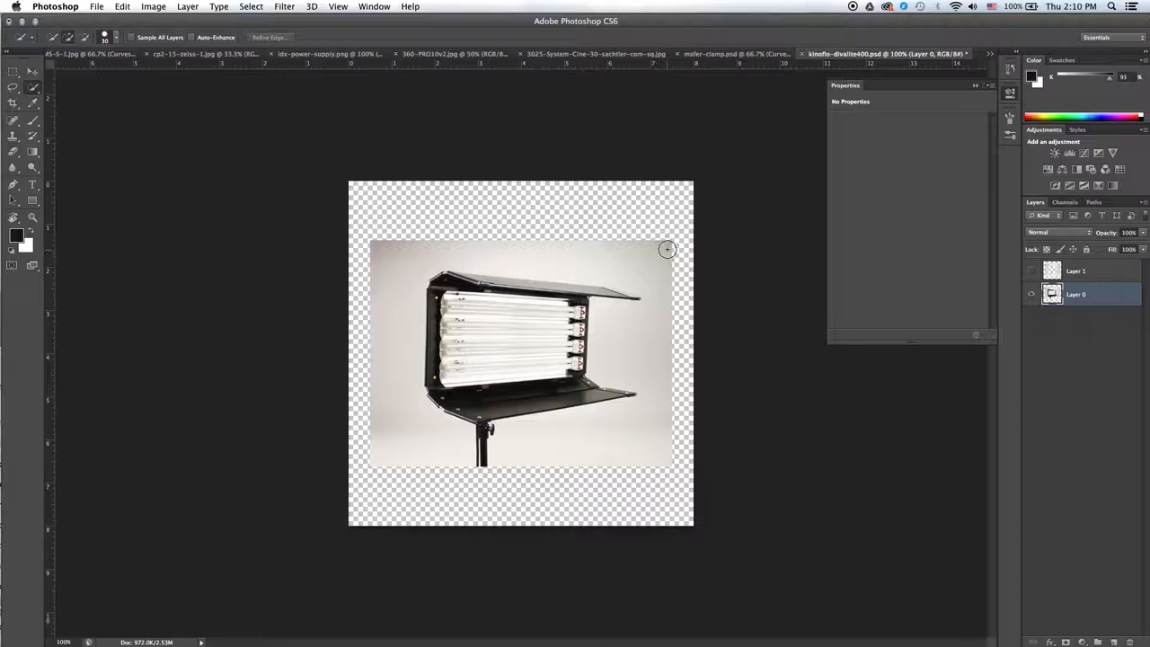
{"action": "mouse_move", "coordinate": [668, 255]}
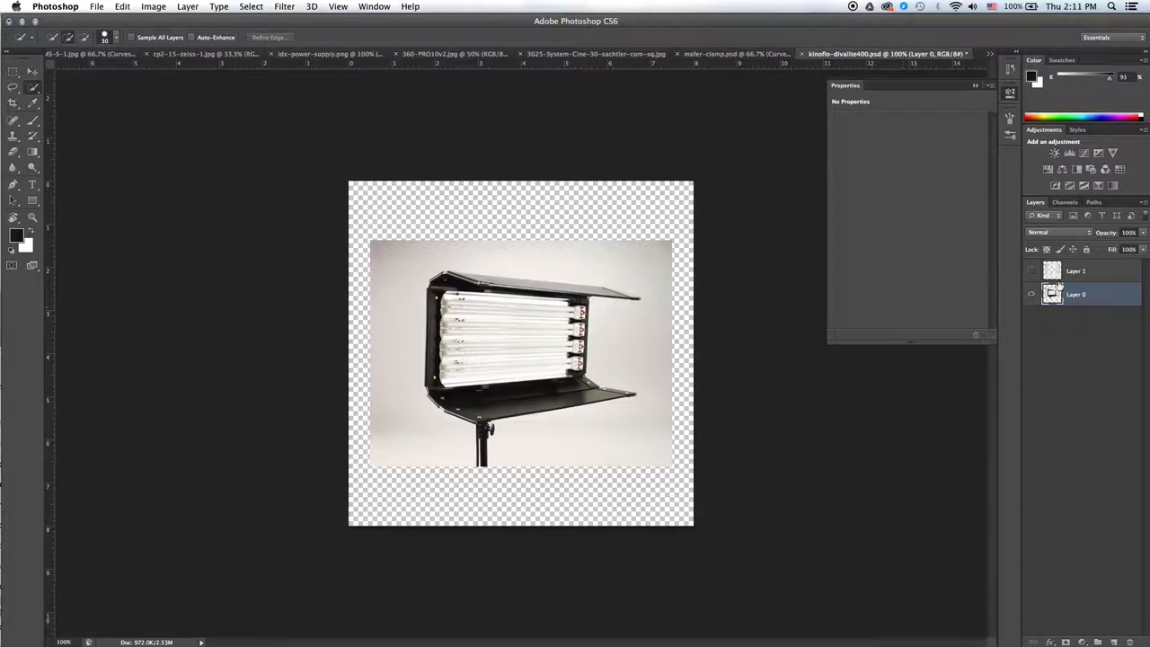
{"action": "left_click", "coordinate": [1074, 269]}
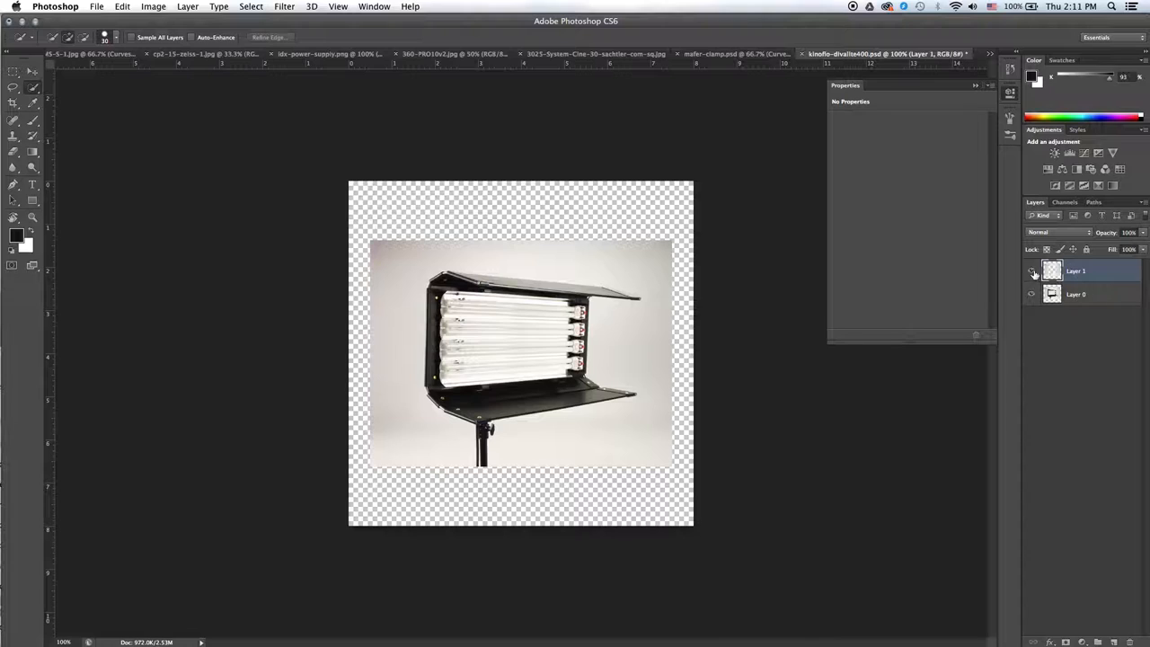
- Add a Curves adjustment layer above the backdrop-only layer
{"action": "left_click", "coordinate": [1081, 641]}
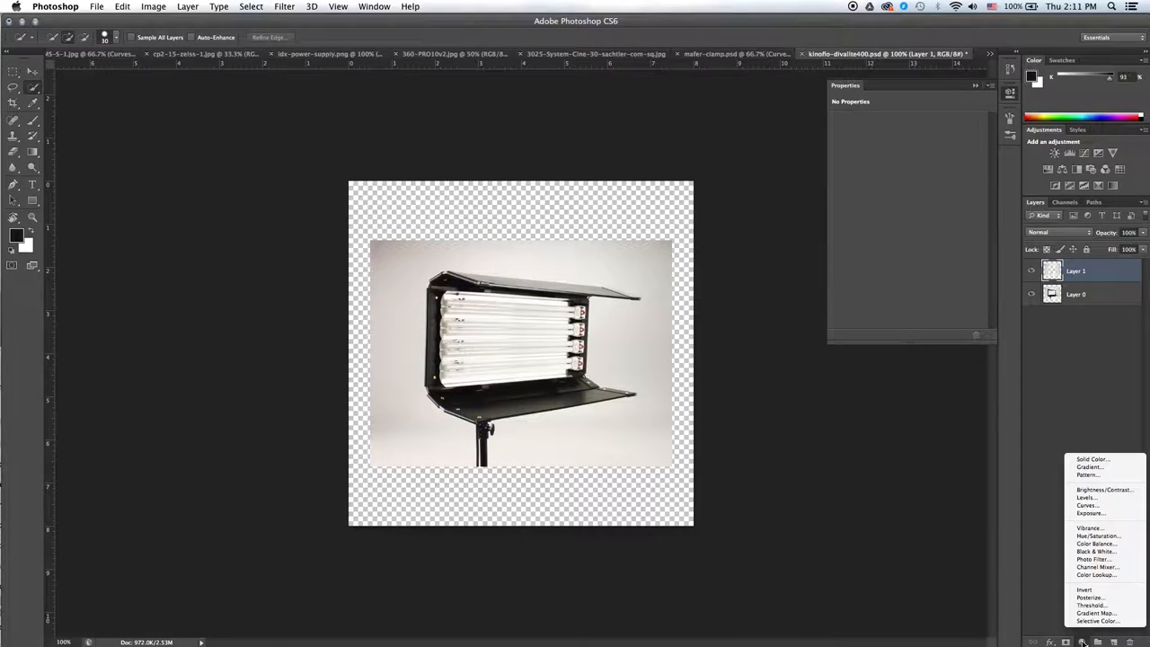
{"action": "left_click", "coordinate": [1087, 504]}
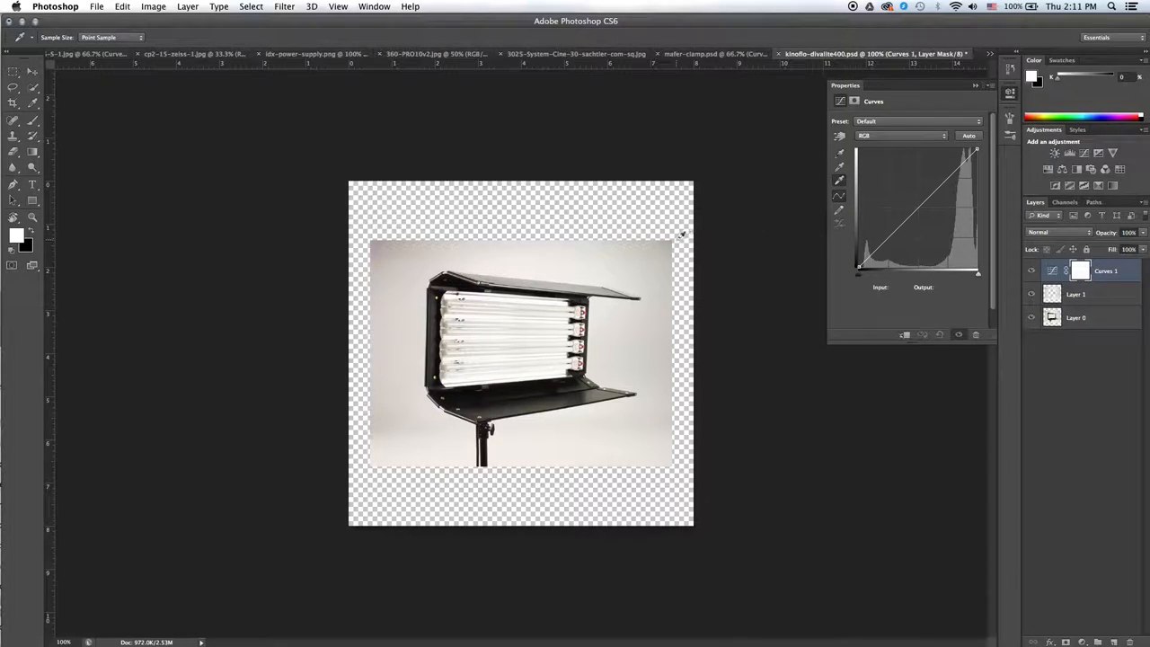
{"action": "mouse_move", "coordinate": [378, 237]}
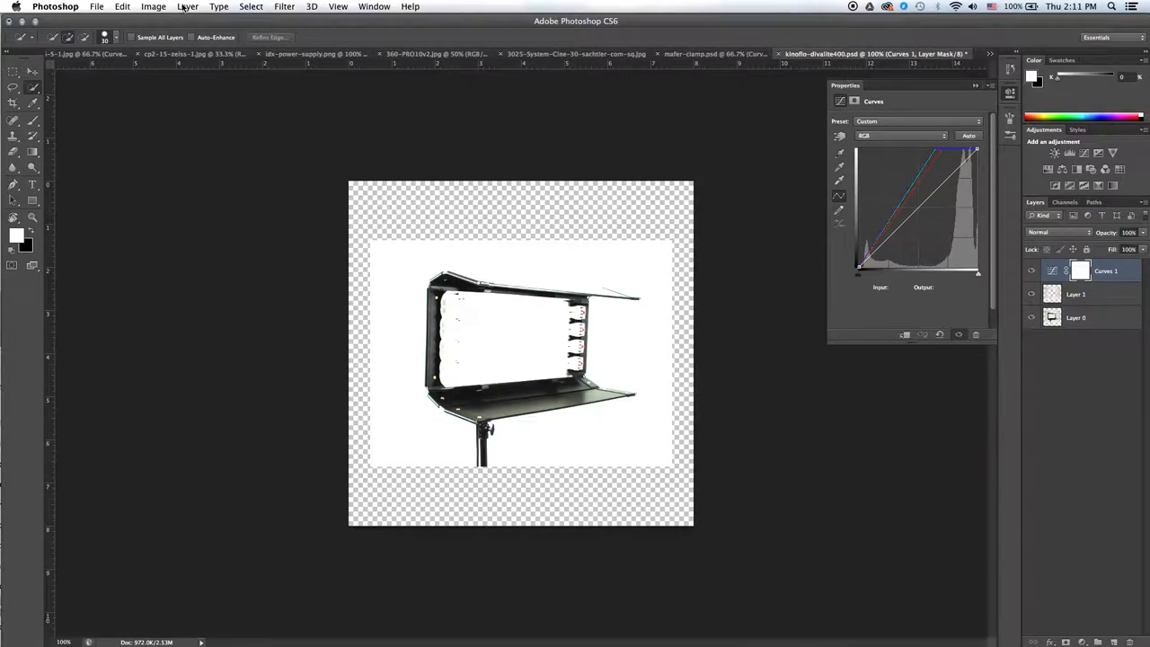
- Merge Curves 1 down into Layer 1 and toggle layer visibility to compare the whitened backdrop
{"action": "left_click", "coordinate": [186, 8]}
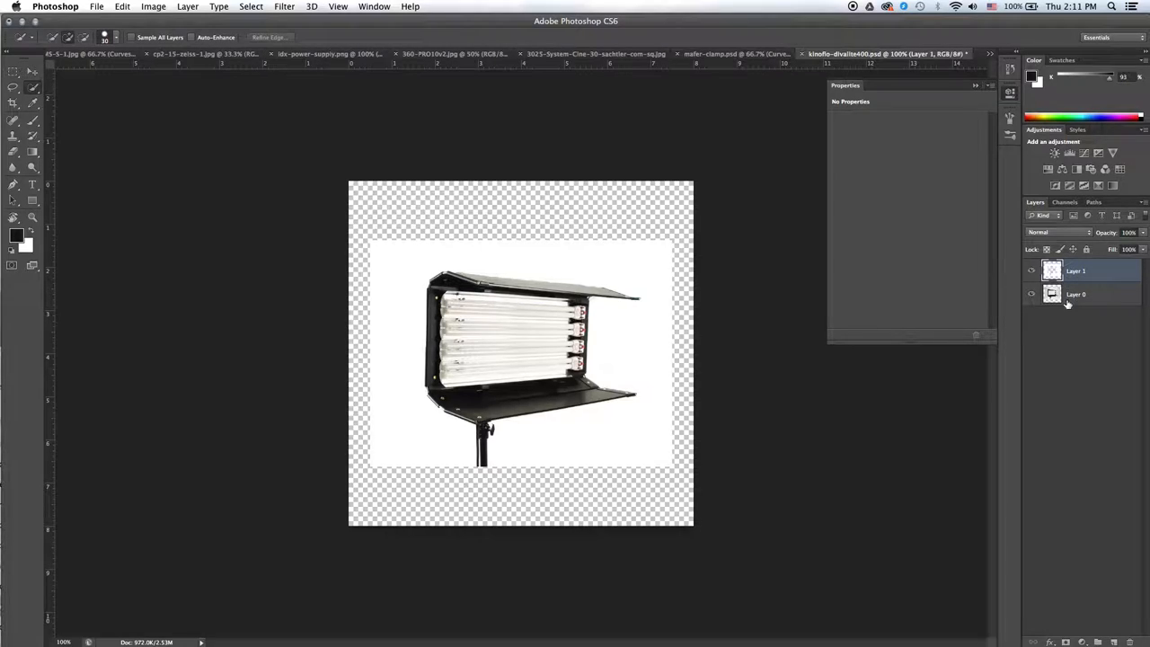
{"action": "left_click", "coordinate": [1031, 271]}
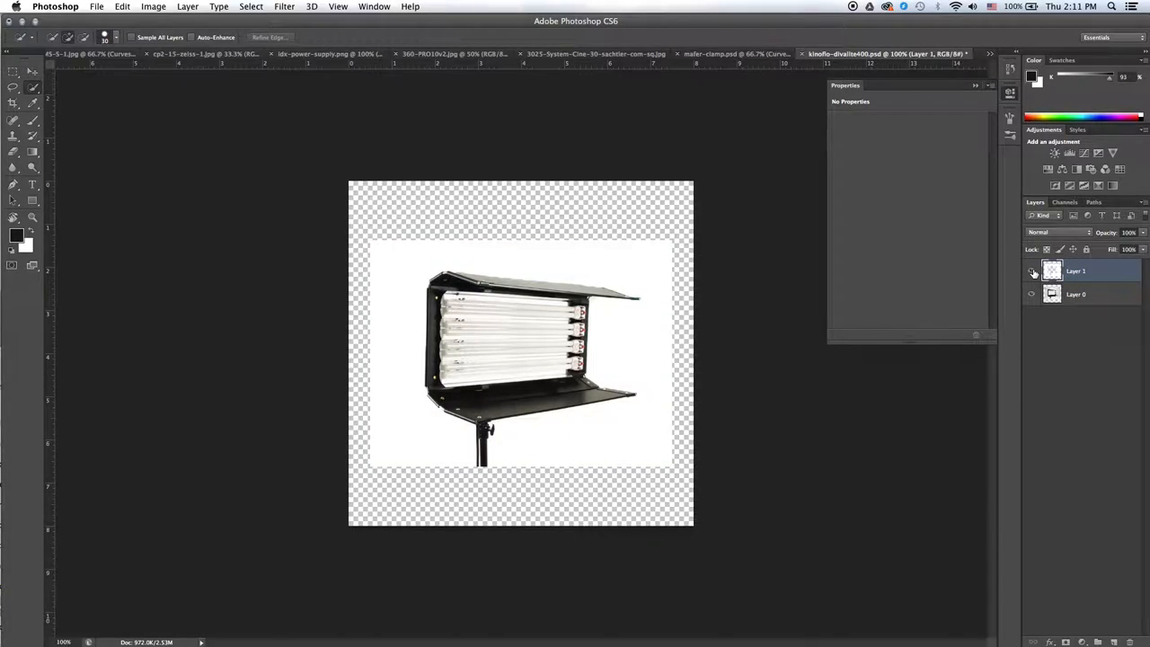
{"action": "left_click", "coordinate": [1031, 270]}
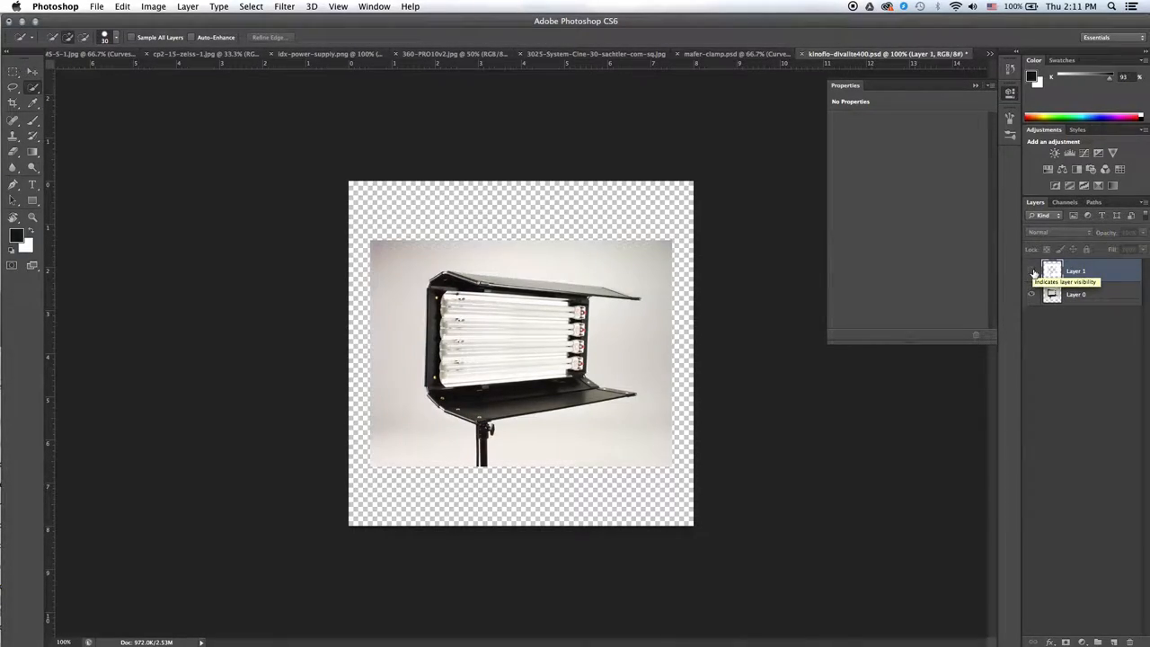
{"action": "left_click", "coordinate": [1031, 271]}
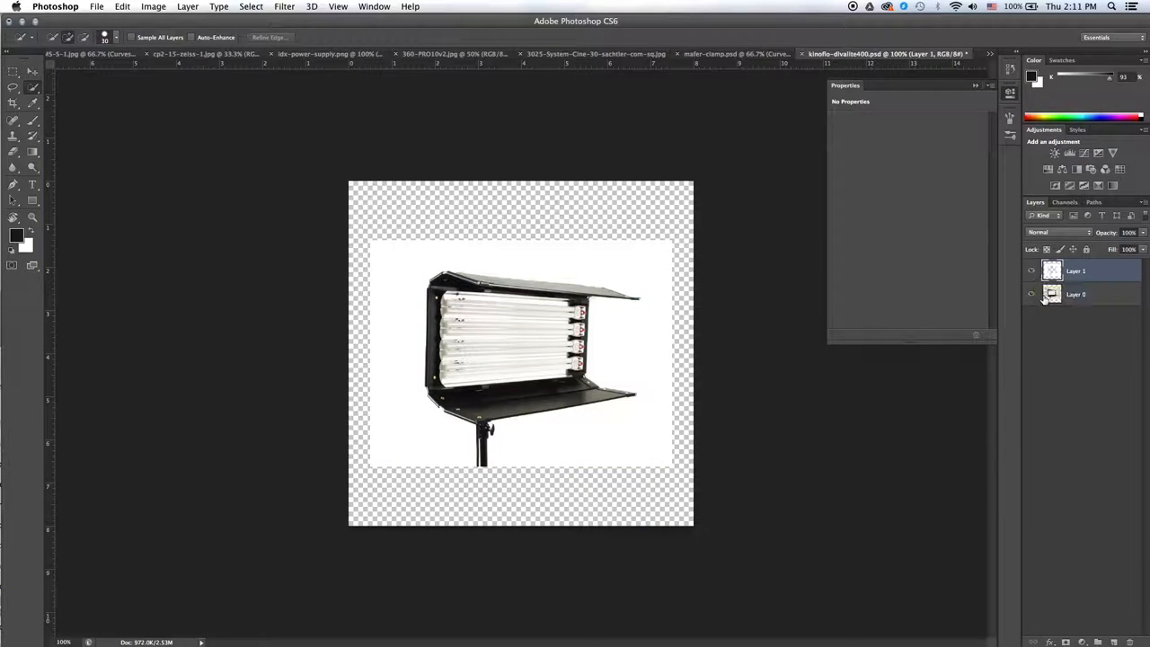
{"action": "left_click", "coordinate": [1031, 269]}
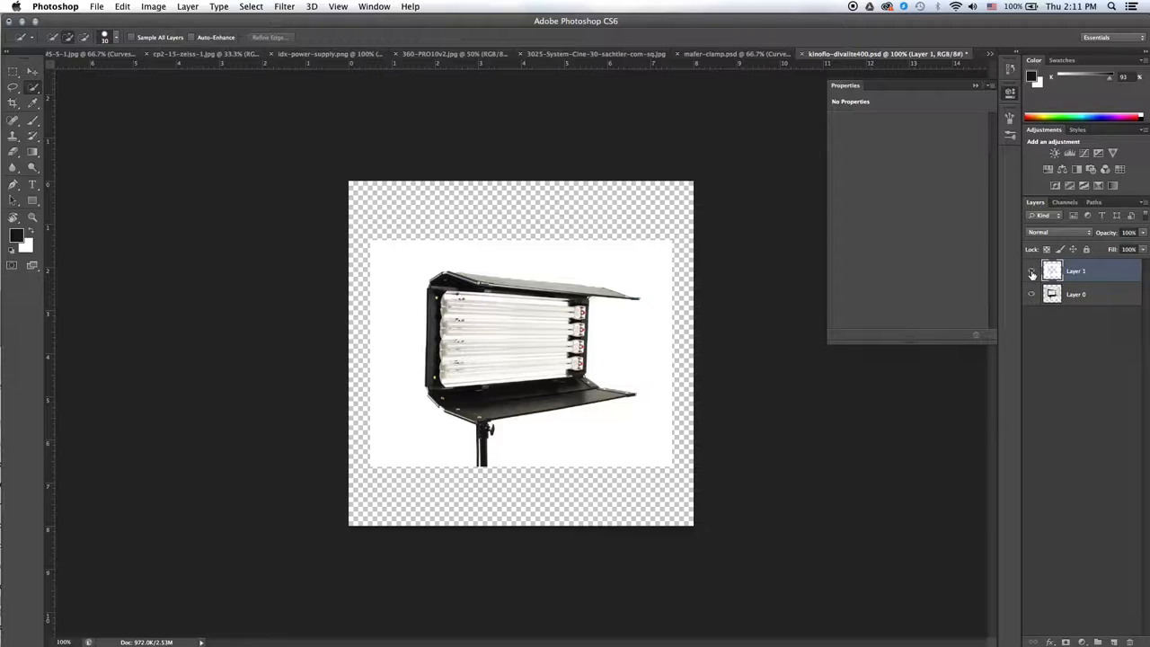
{"action": "left_click", "coordinate": [1031, 295]}
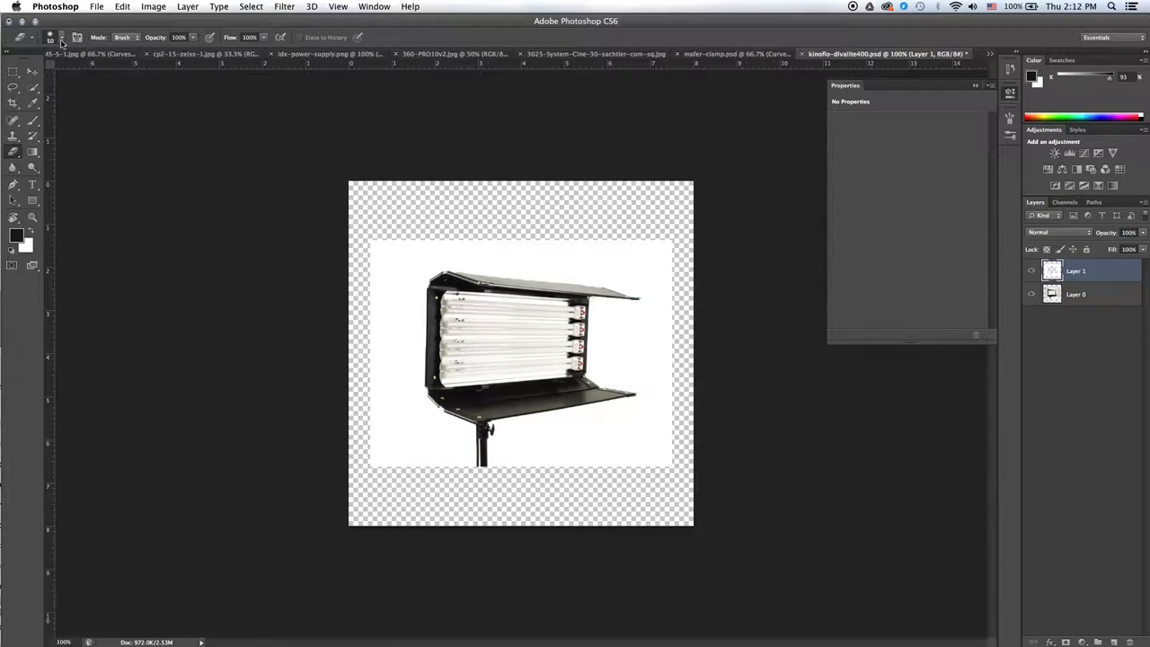
- Erase around the top flap's tip on Layer 1, undoing a stray smudge
{"action": "left_click", "coordinate": [50, 36]}
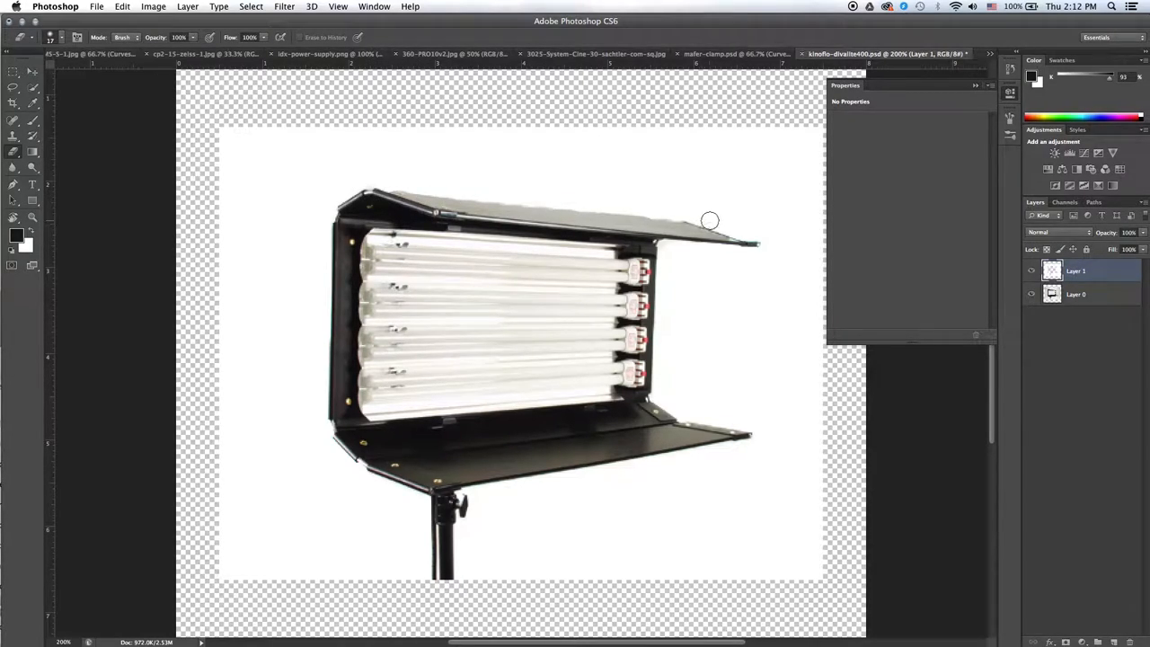
{"action": "mouse_move", "coordinate": [650, 225]}
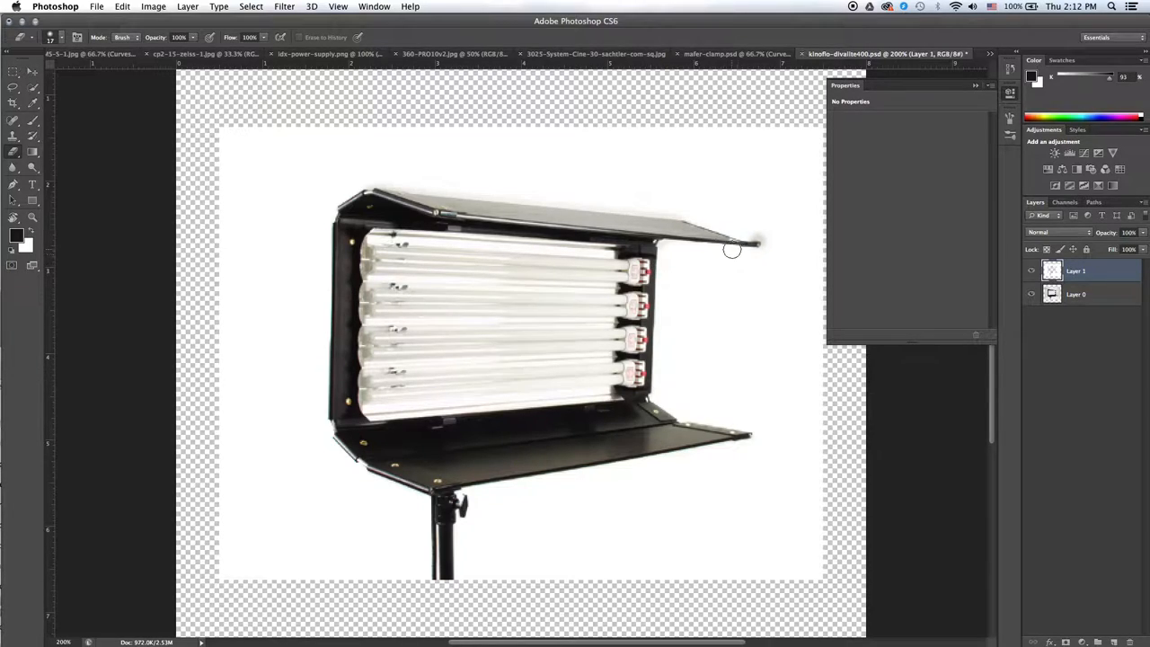
{"action": "mouse_move", "coordinate": [391, 151]}
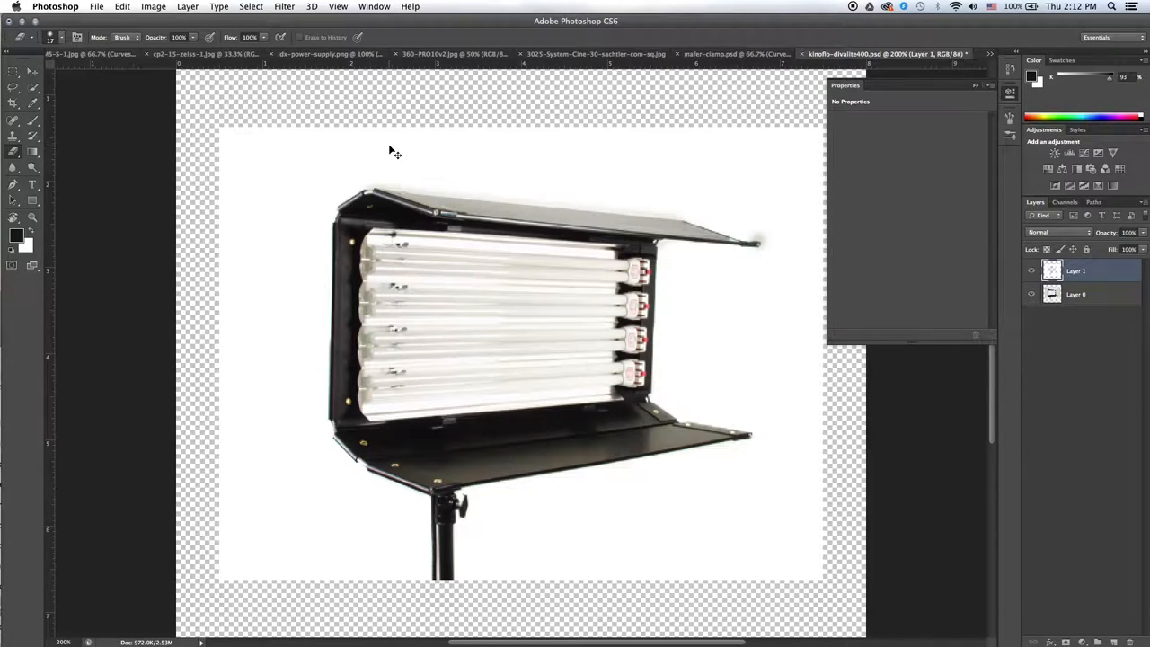
{"action": "left_click", "coordinate": [123, 7]}
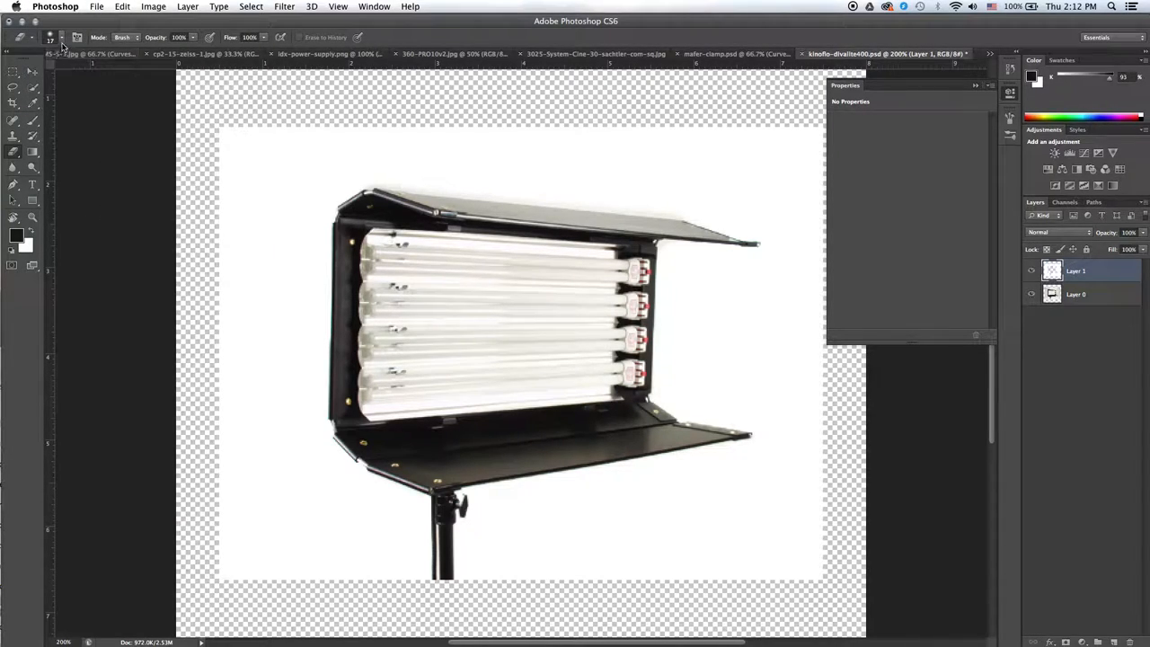
{"action": "left_click", "coordinate": [64, 36]}
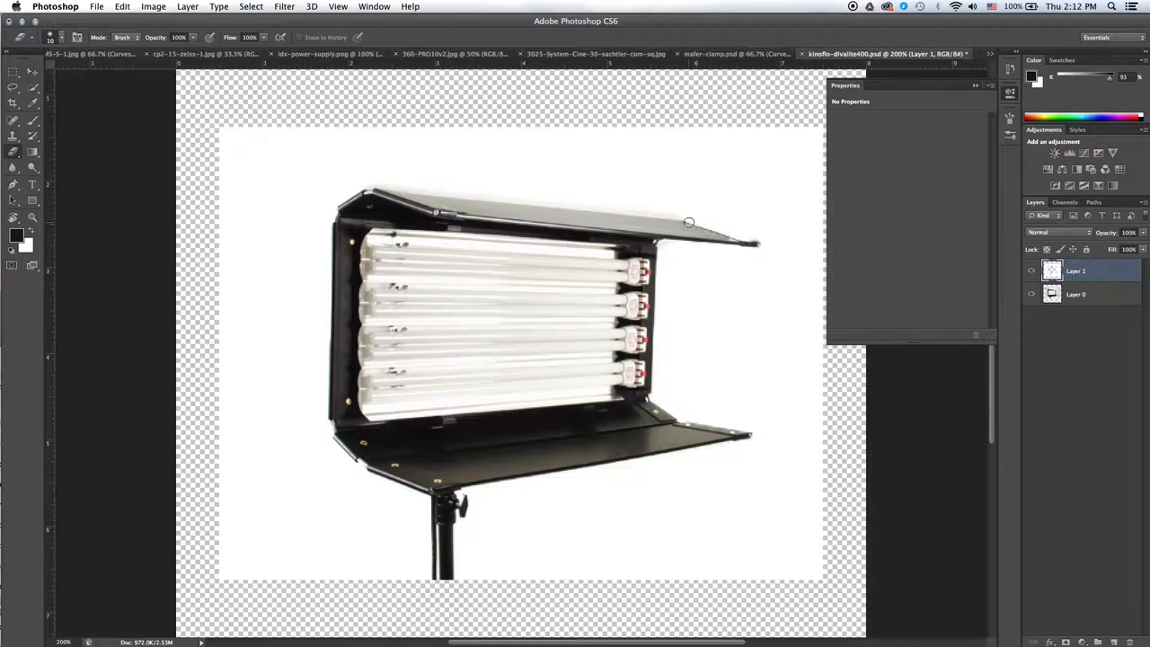
{"action": "mouse_move", "coordinate": [736, 230]}
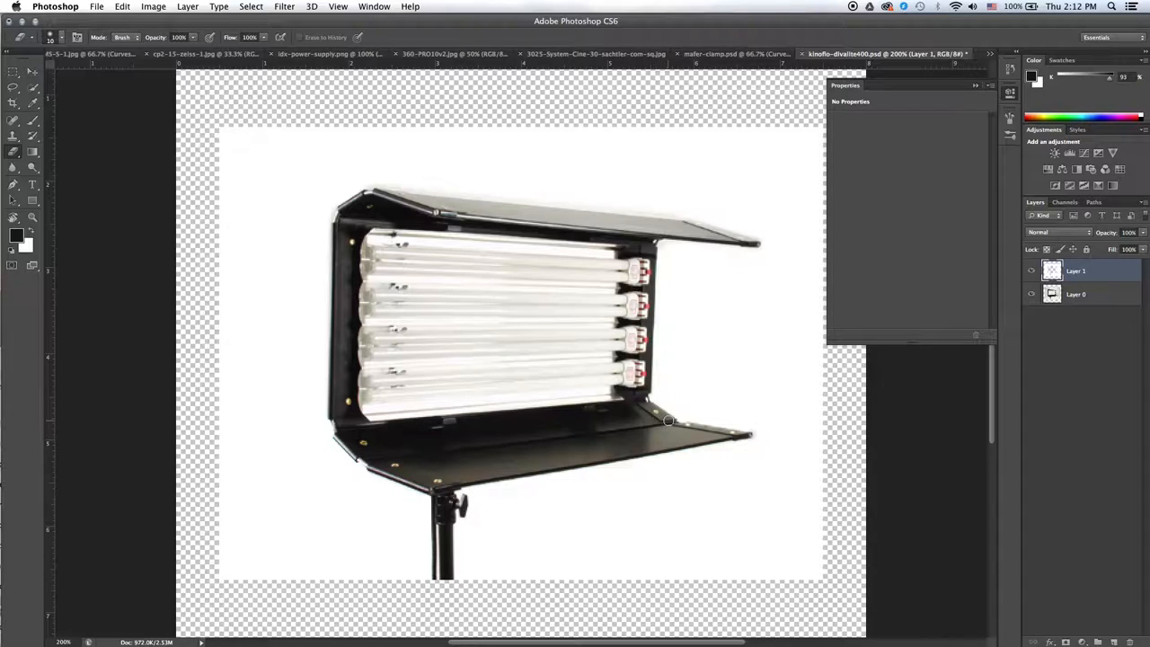
{"action": "mouse_move", "coordinate": [647, 399]}
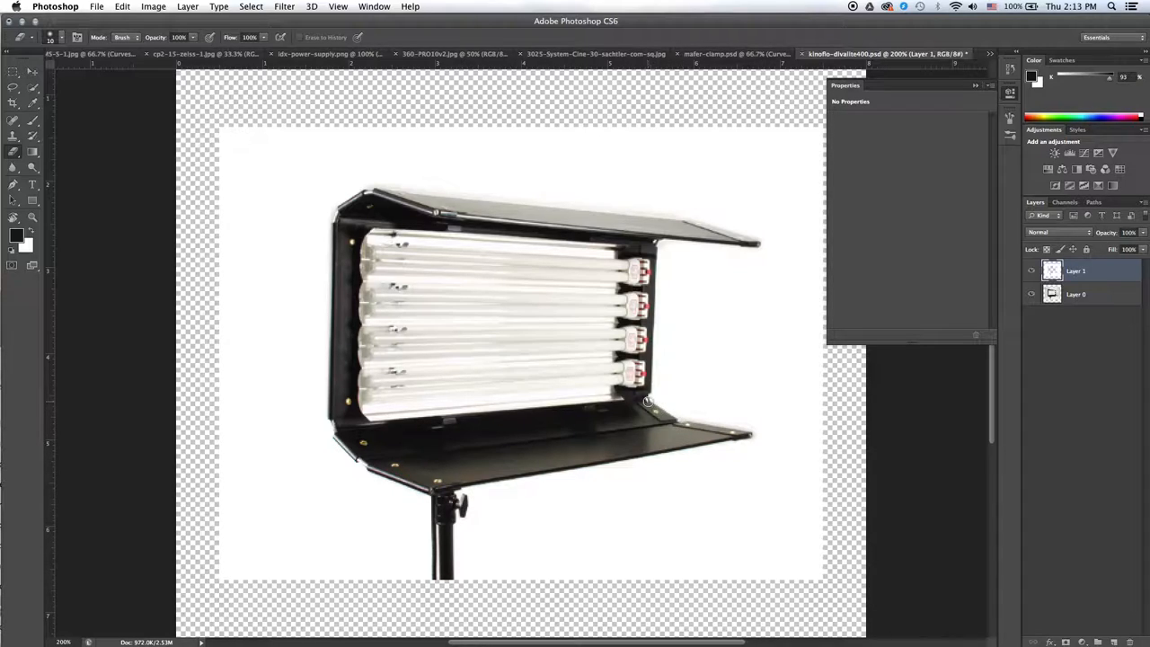
{"action": "mouse_move", "coordinate": [654, 240]}
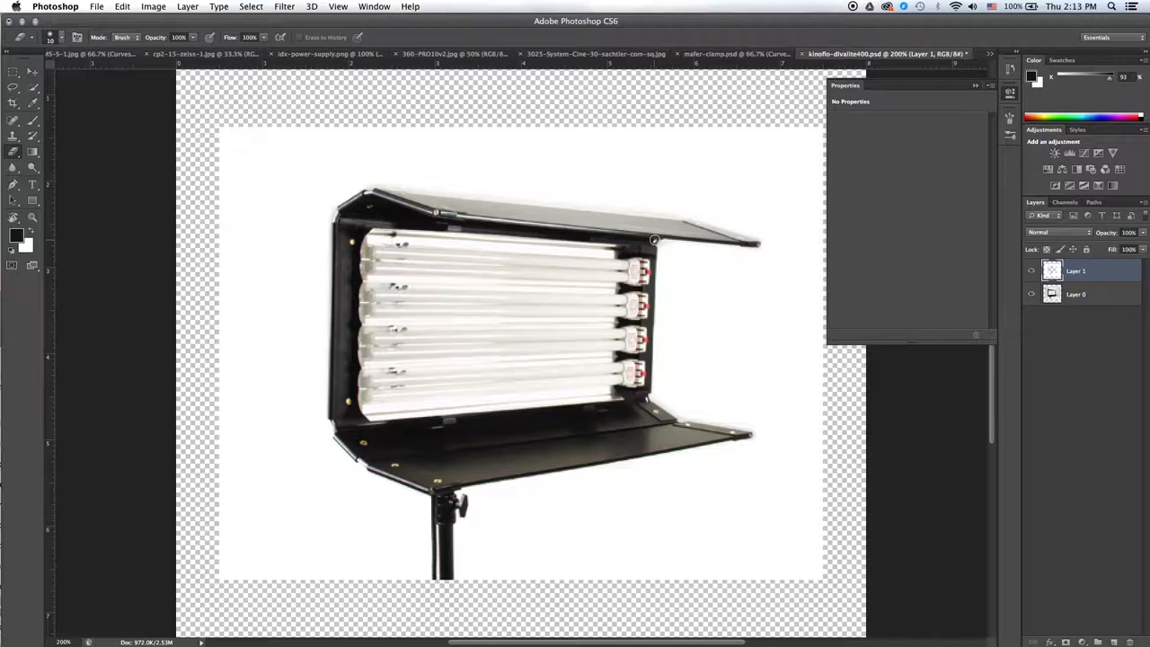
{"action": "mouse_move", "coordinate": [569, 185]}
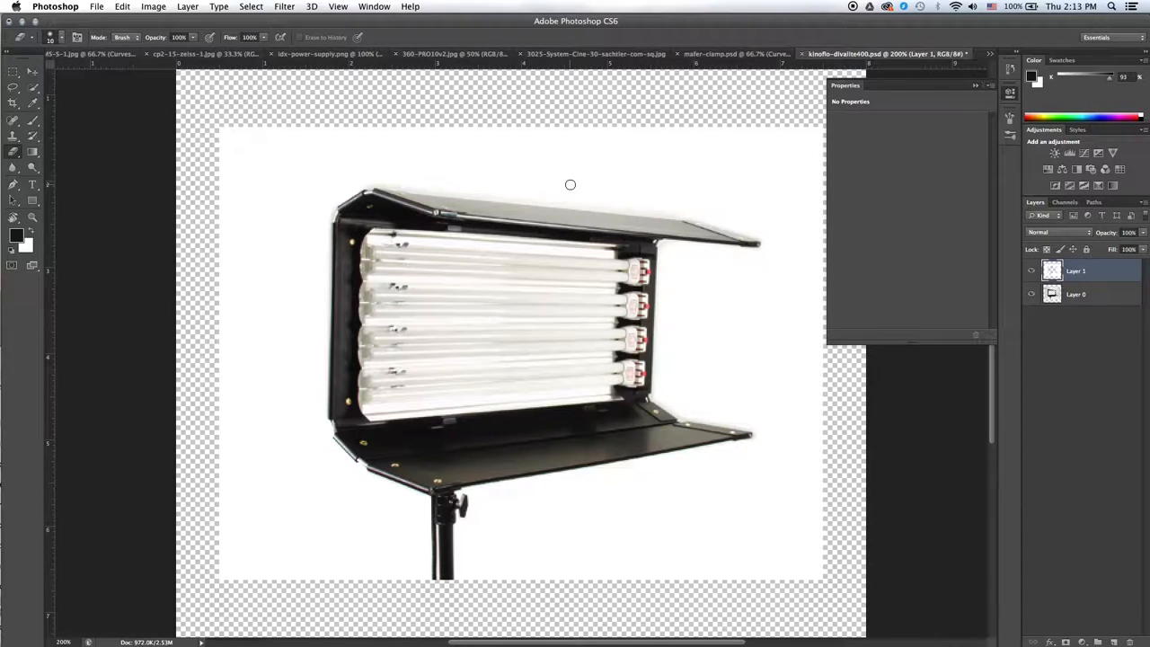